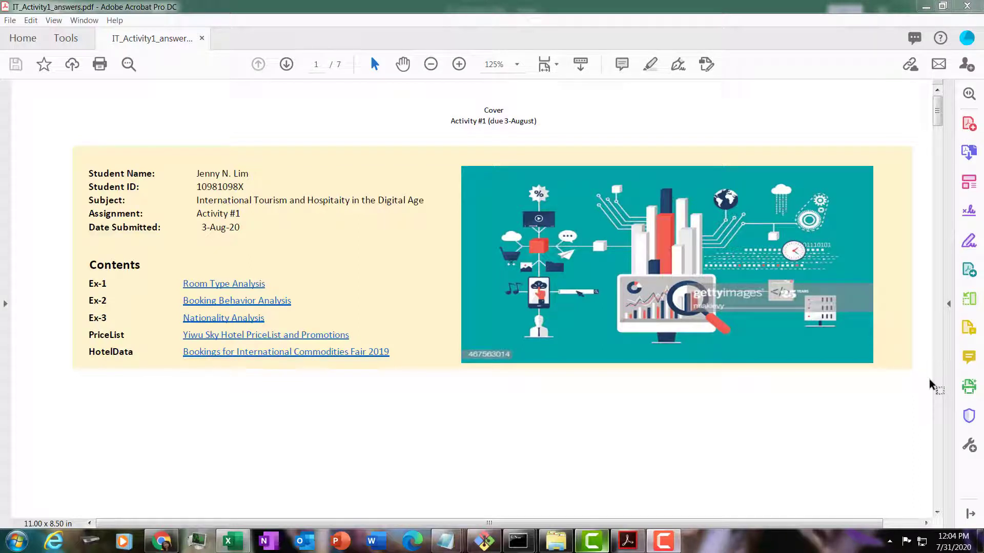
mouse_move(790, 355)
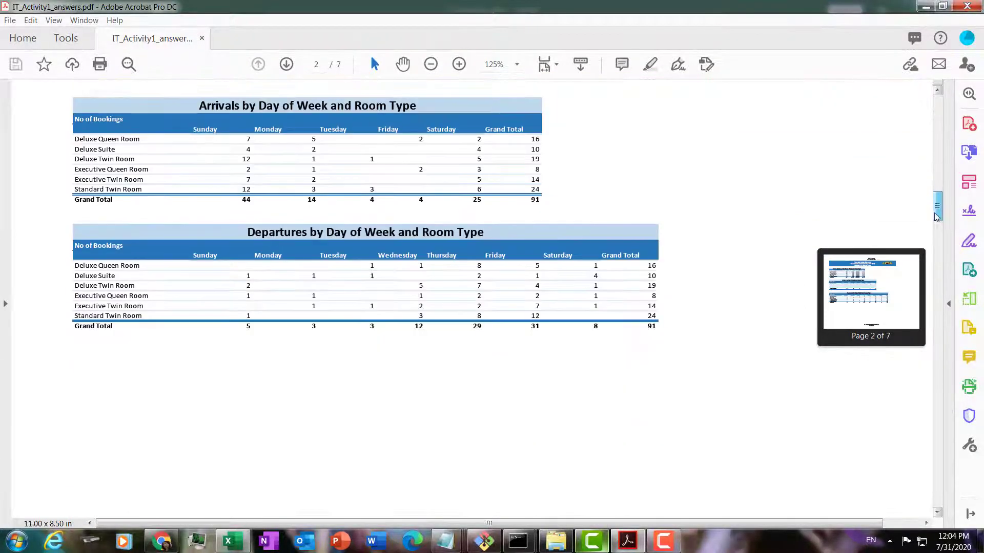
Scroll the answers PDF down toward page 3's booking pace charts and nationality table
scroll(down, 3)
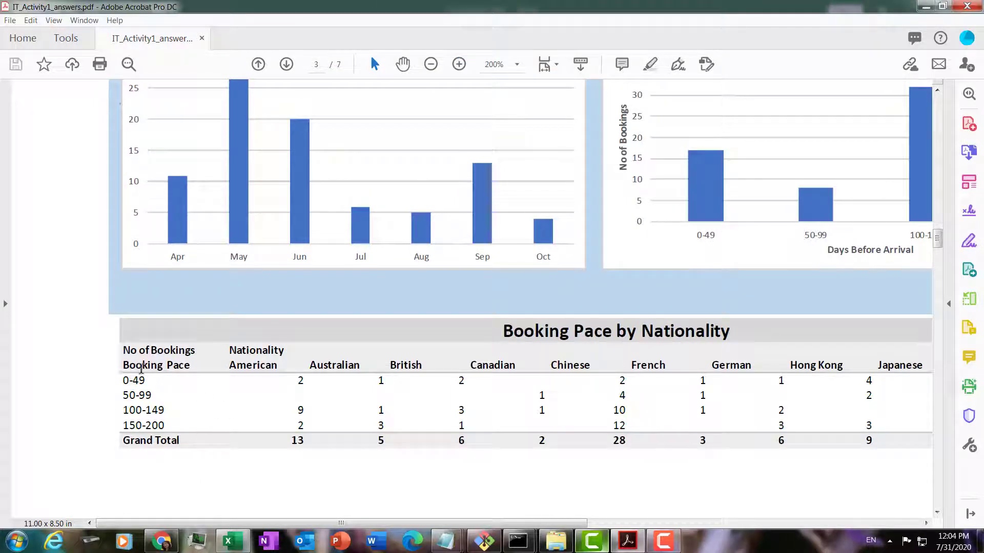
mouse_move(141, 450)
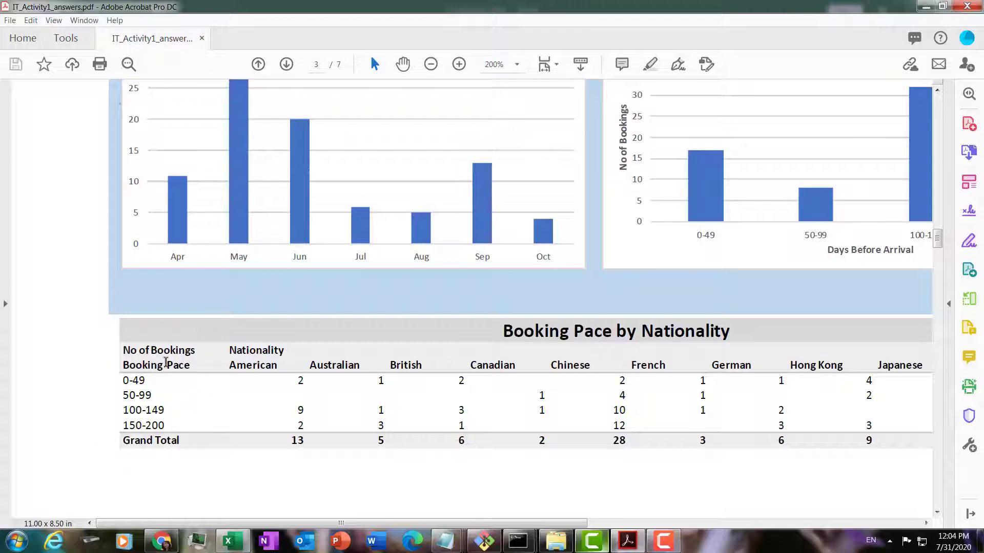
mouse_move(183, 299)
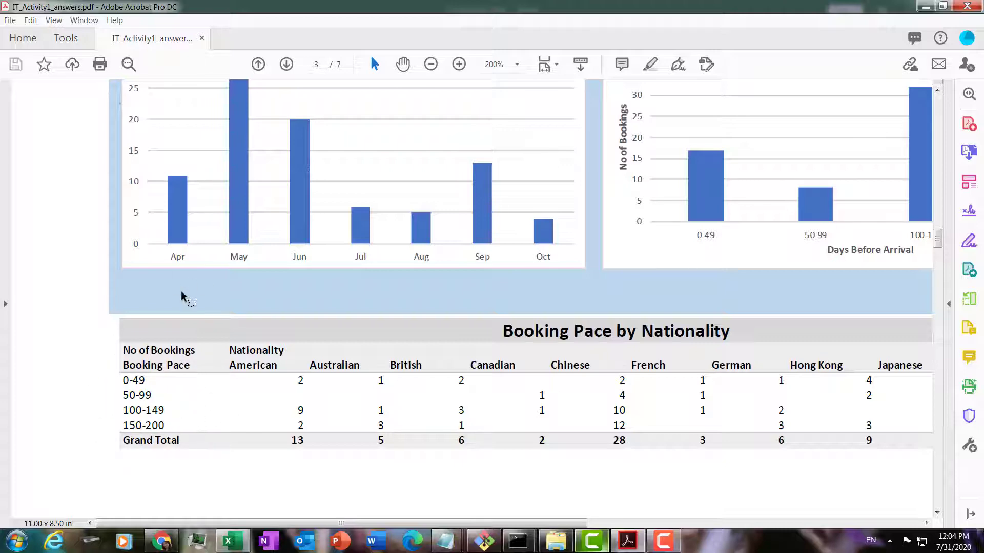
mouse_move(156, 254)
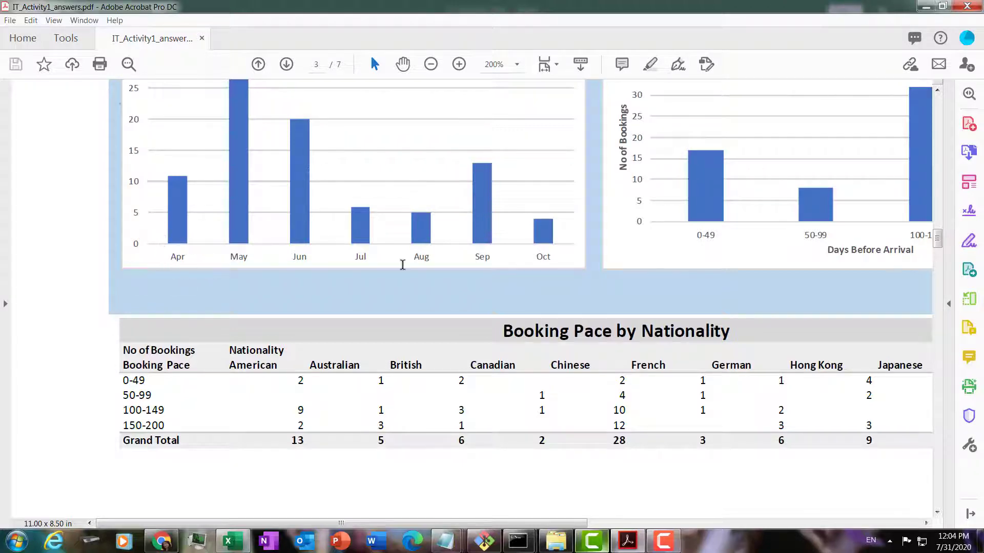
mouse_move(671, 242)
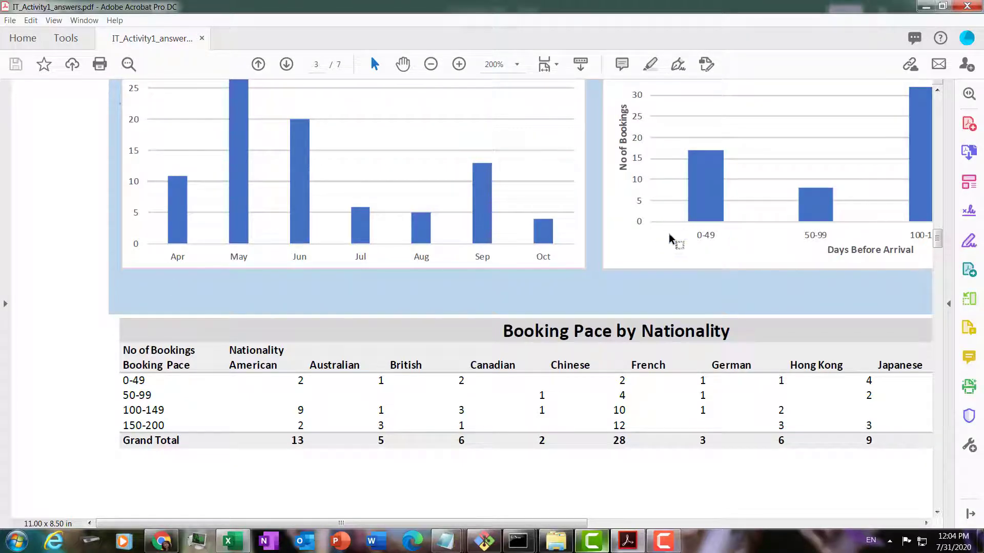
mouse_move(722, 236)
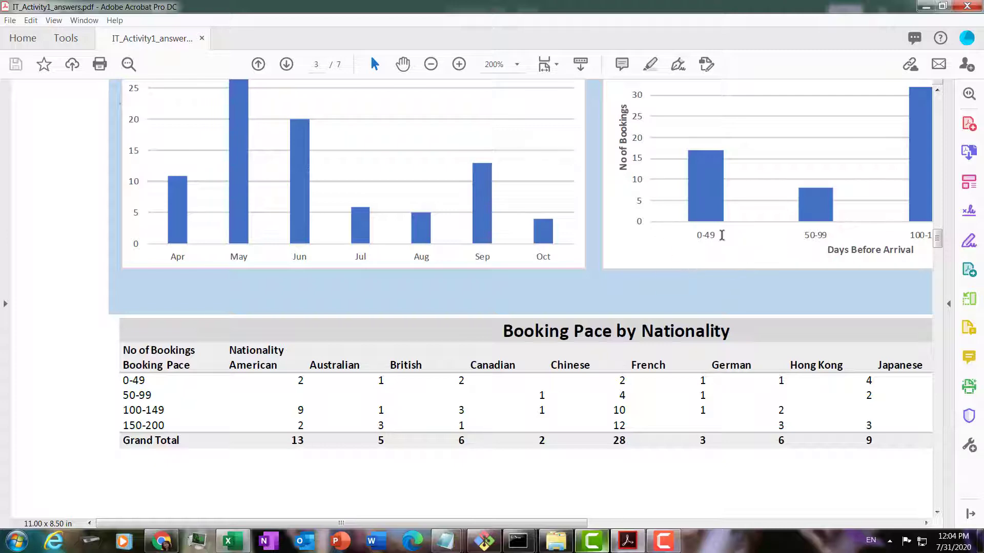
mouse_move(367, 182)
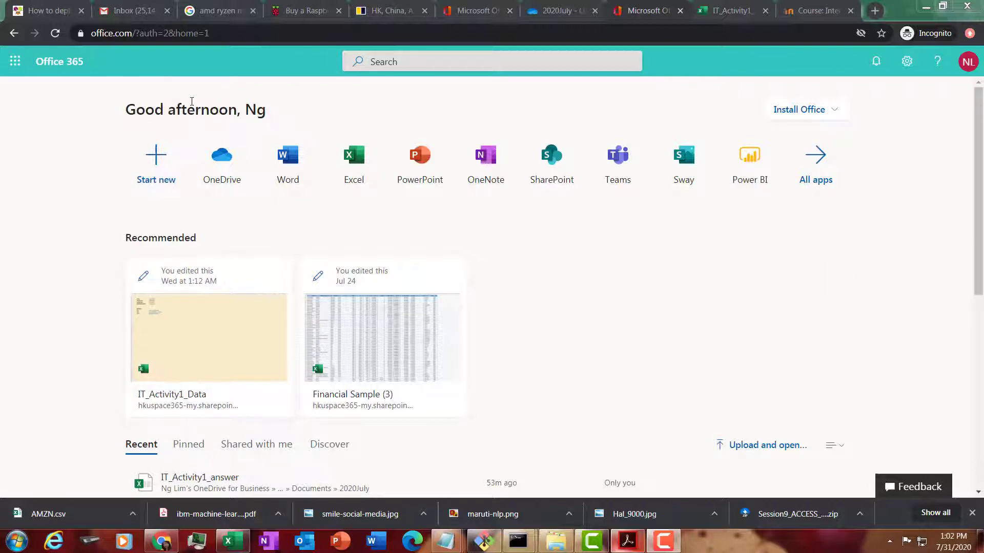
mouse_move(615, 101)
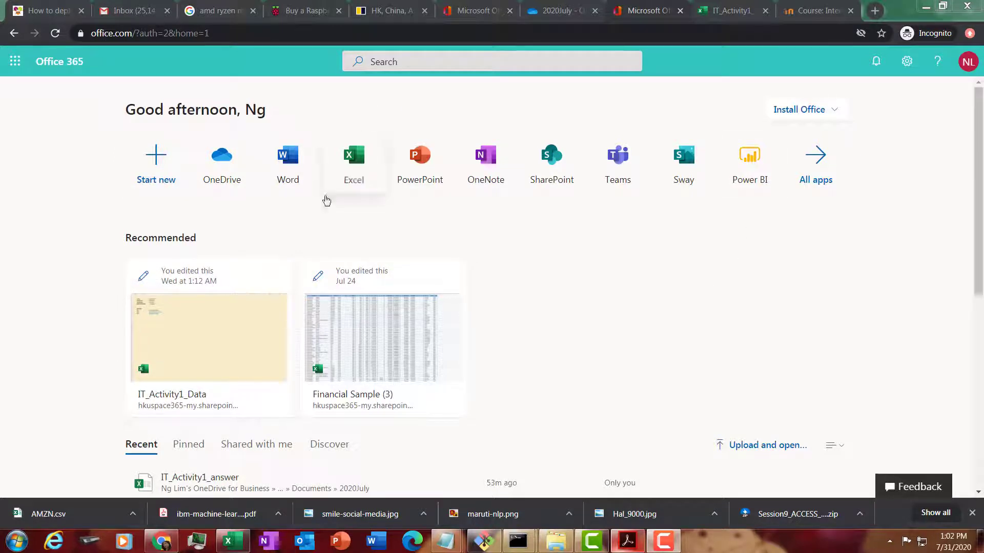
mouse_move(184, 250)
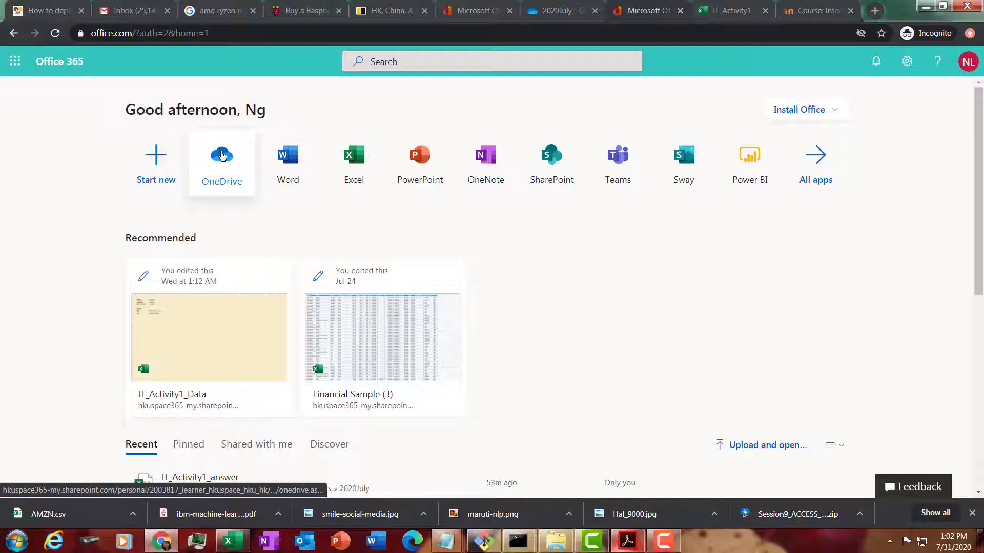
Go from the Office 365 home page into OneDrive's My files, dismissing the New list
click(221, 155)
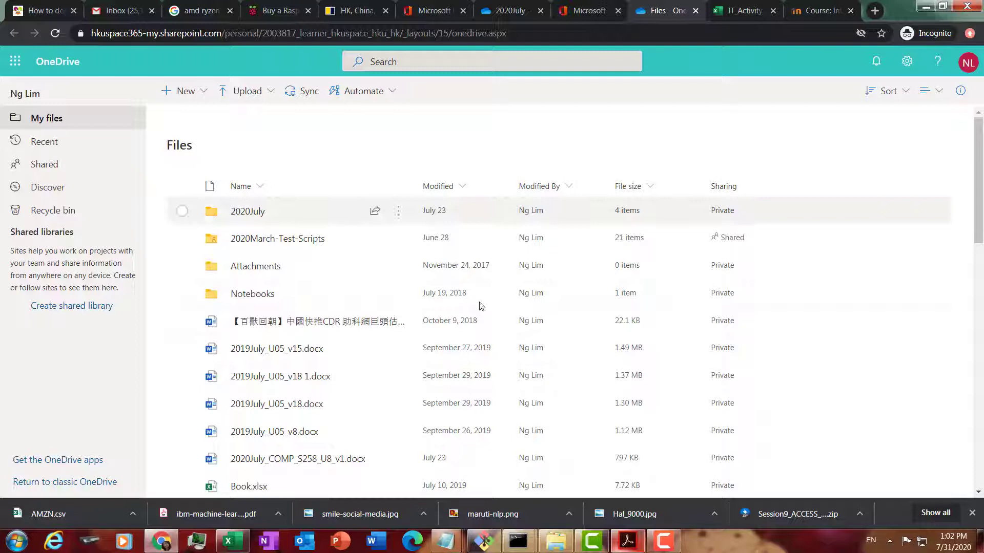
mouse_move(247, 91)
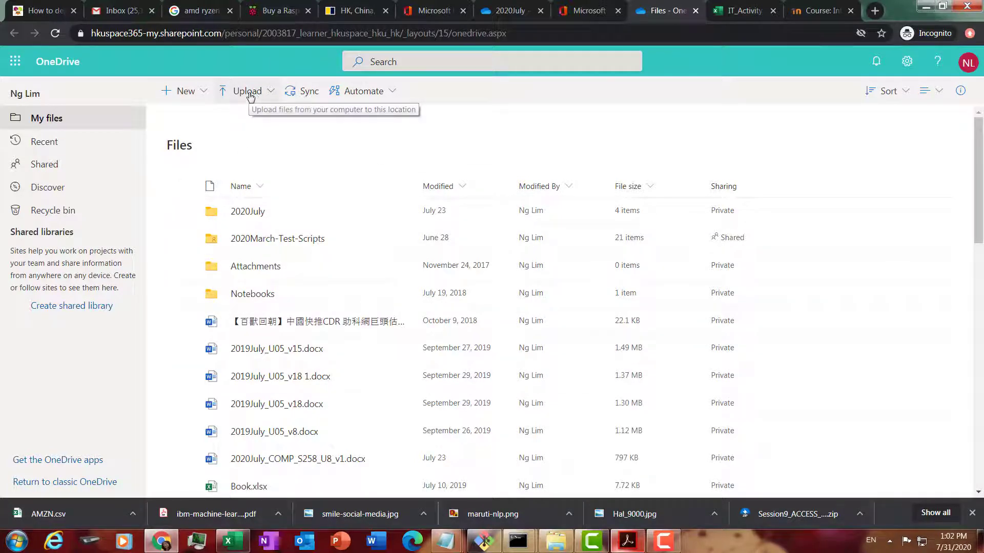
mouse_move(248, 211)
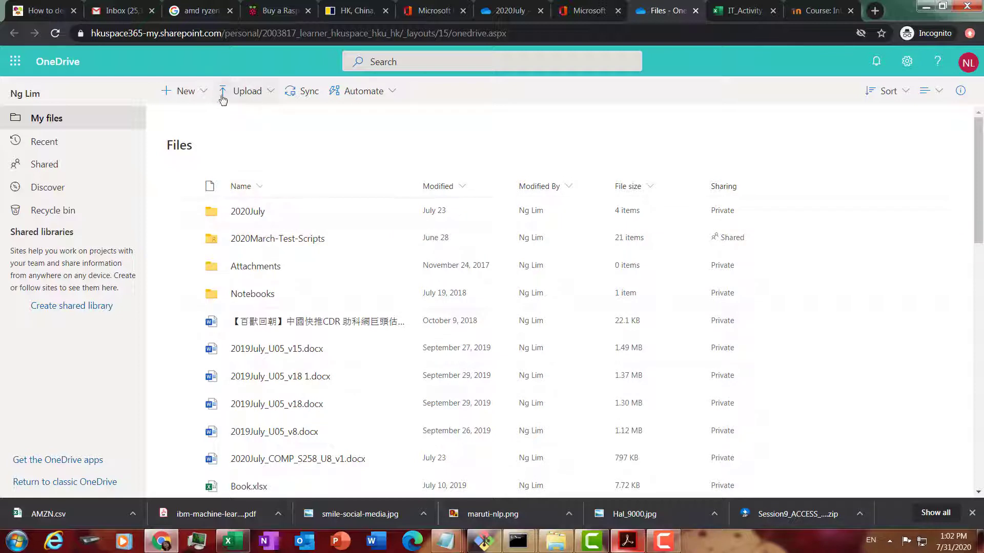
click(184, 91)
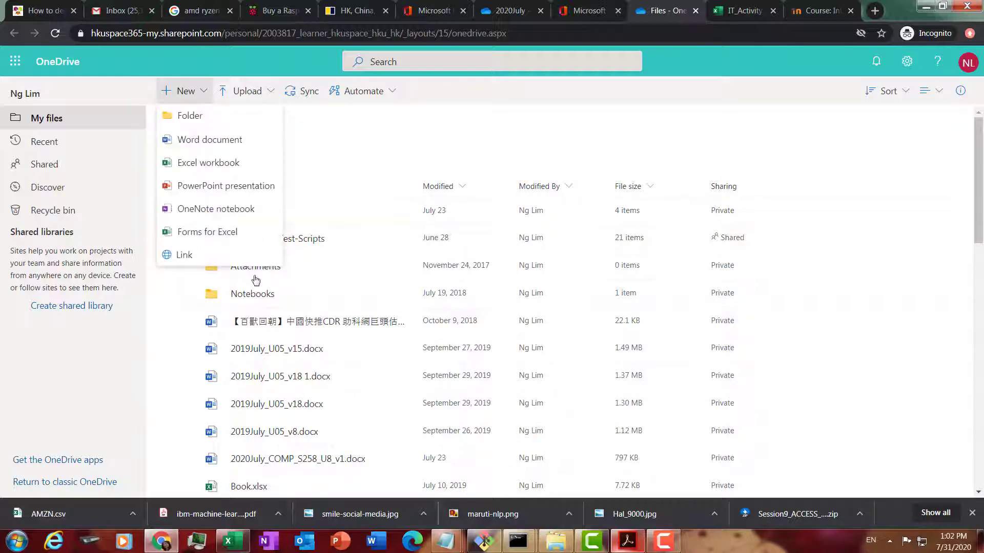
click(478, 304)
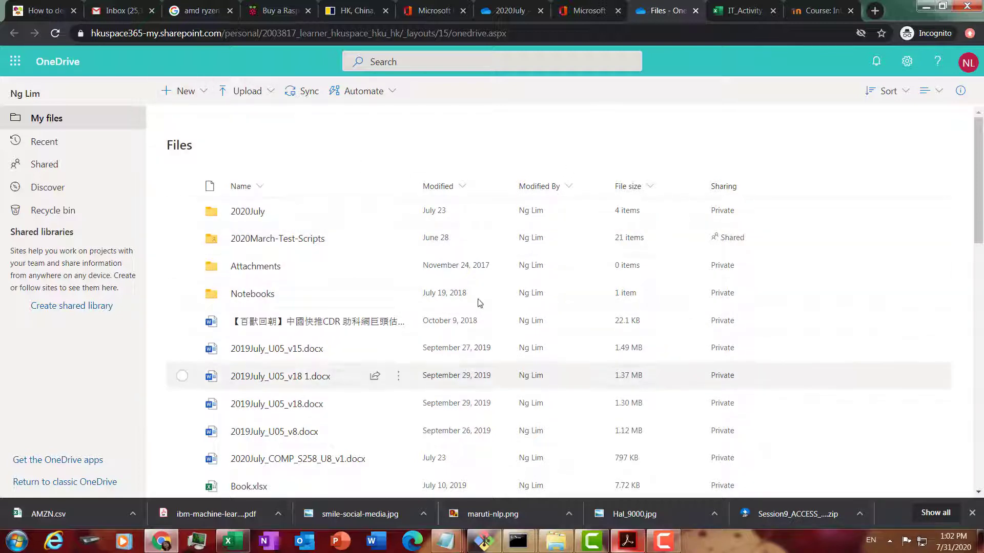
mouse_move(247, 91)
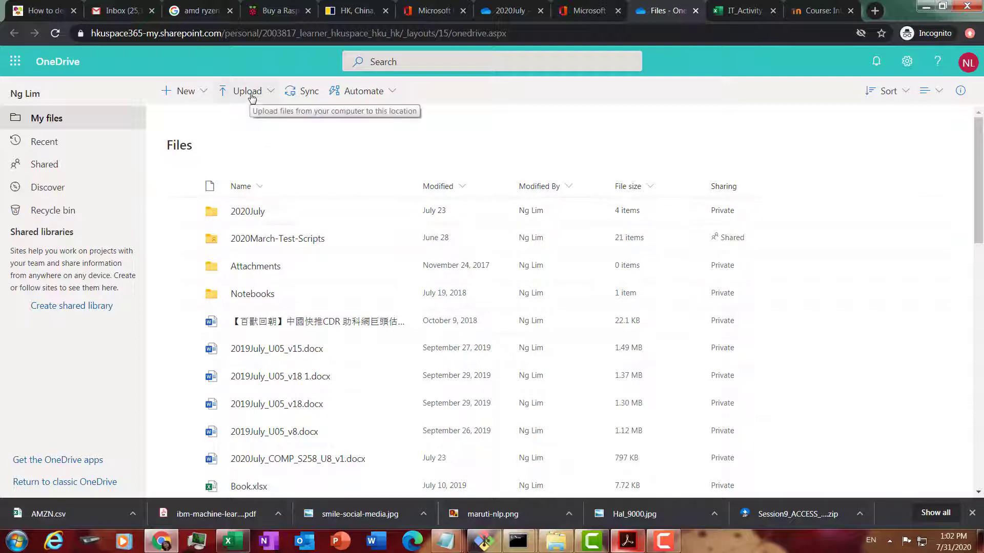
click(246, 91)
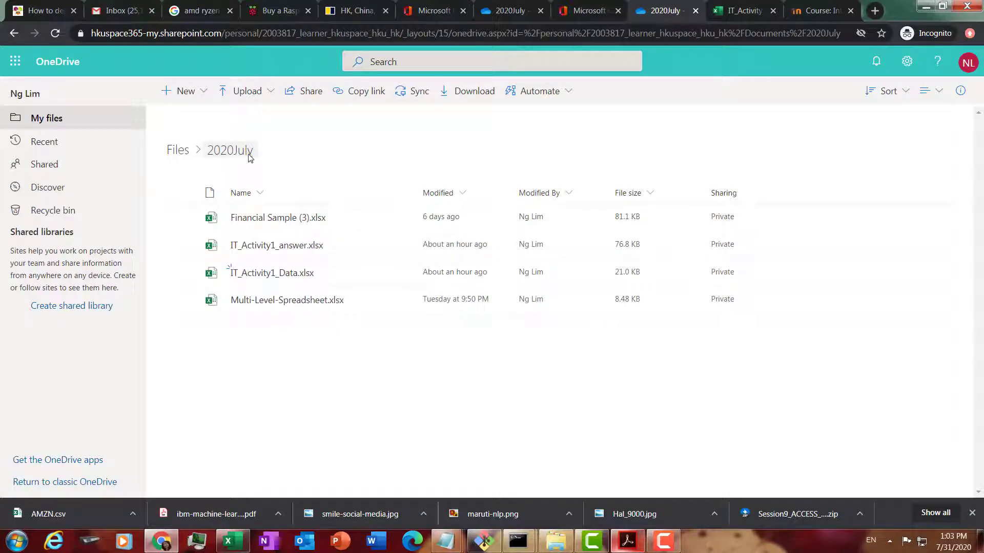
mouse_move(270, 273)
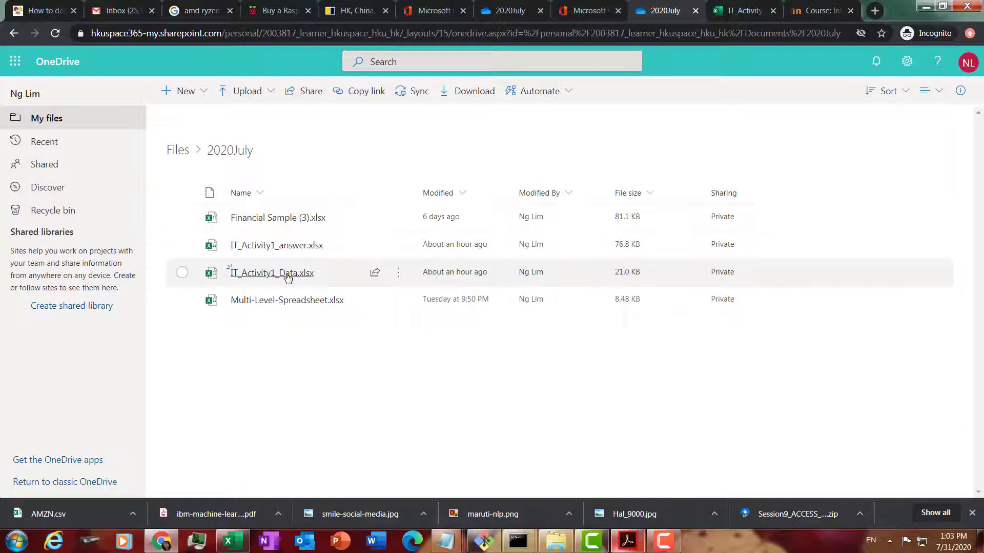
Open the IT_Activity1_Data workbook from the 2020July folder in Excel Online
click(271, 272)
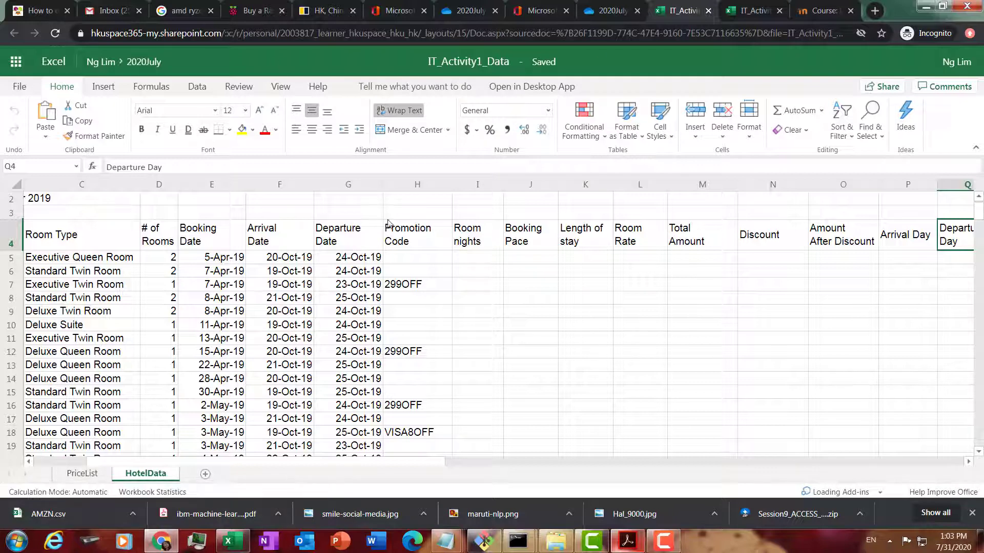
mouse_move(613, 278)
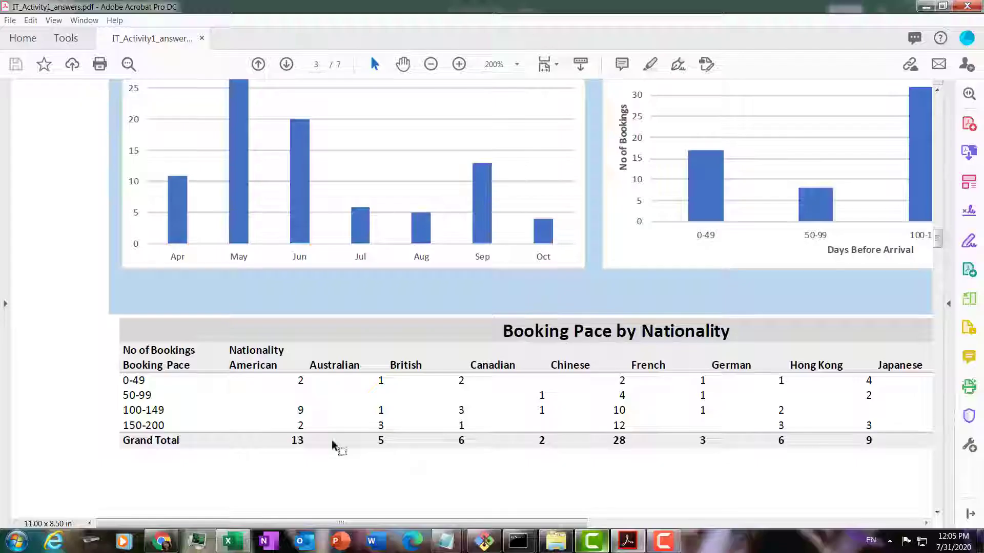
Switch from Acrobat to the desktop Excel workbook on its PriceList sheet
click(233, 541)
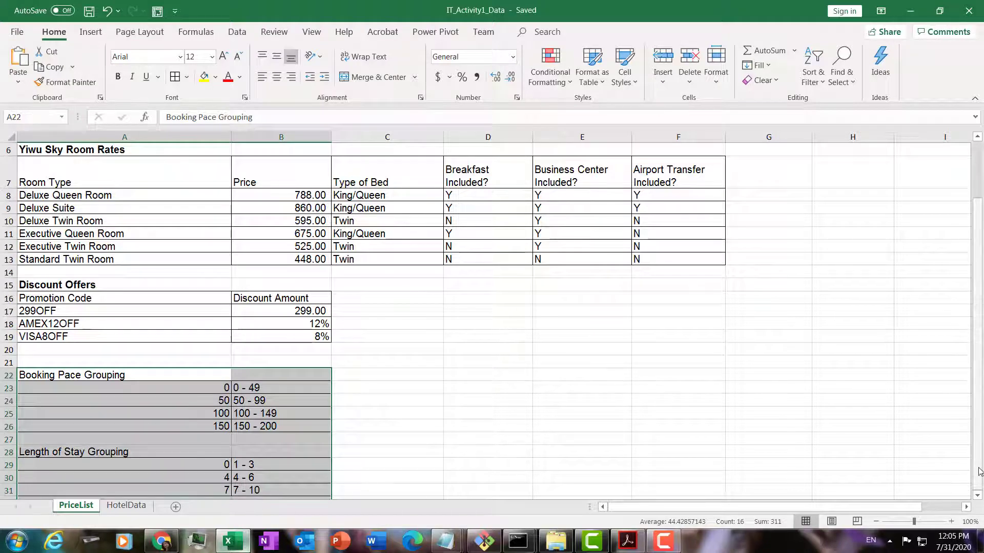
Review the Booking Pace Grouping labels 0 - 49, 50 - 99 and 100 - 149
scroll(down, 3)
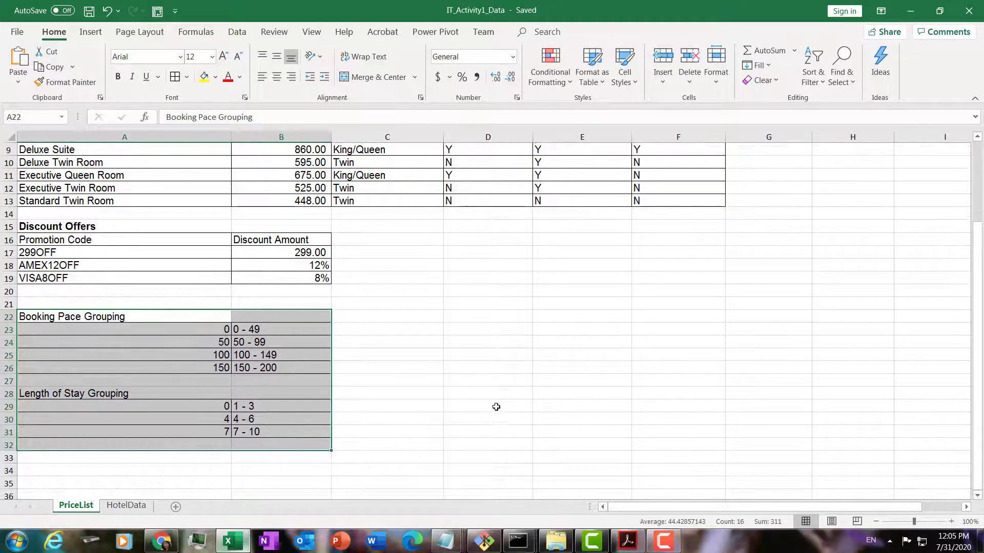
click(124, 317)
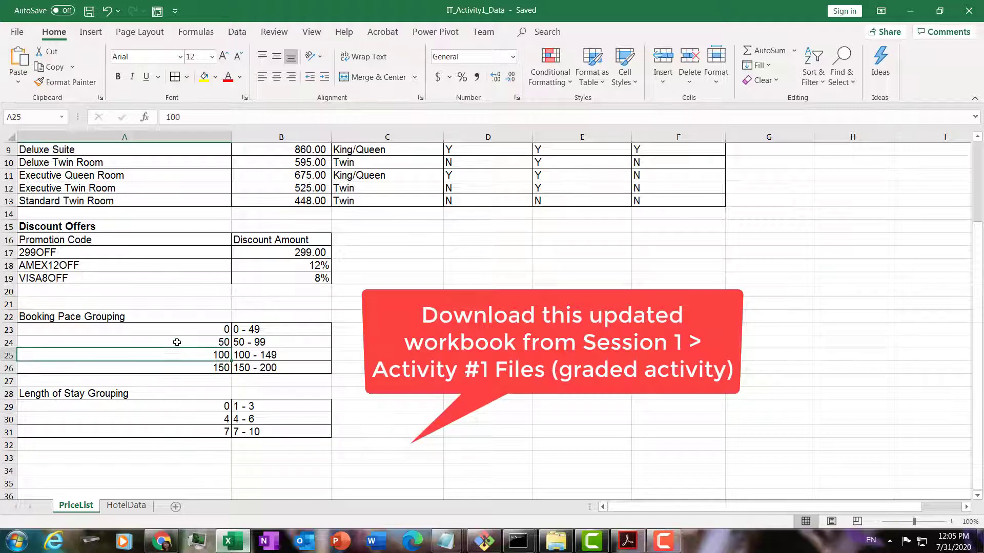
click(281, 329)
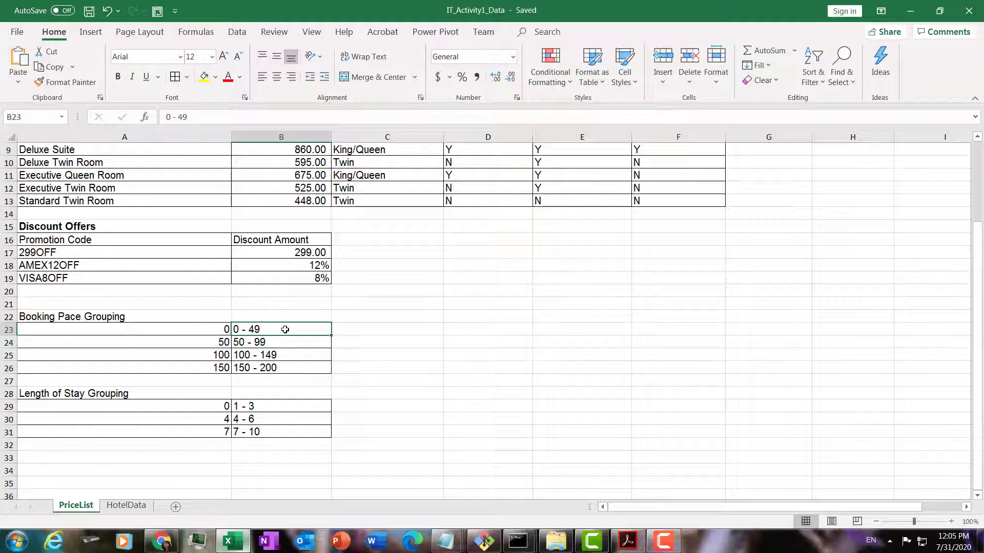
click(280, 342)
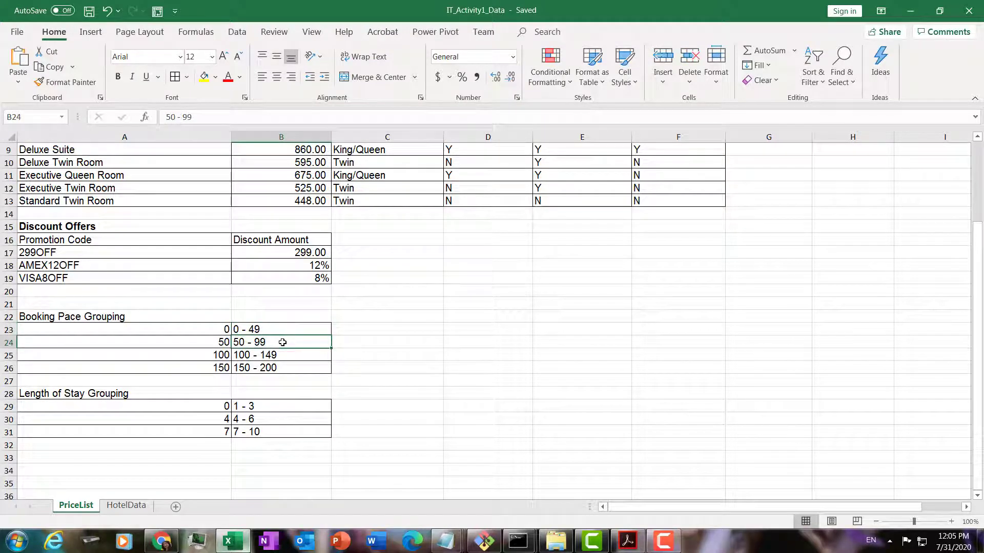
click(280, 356)
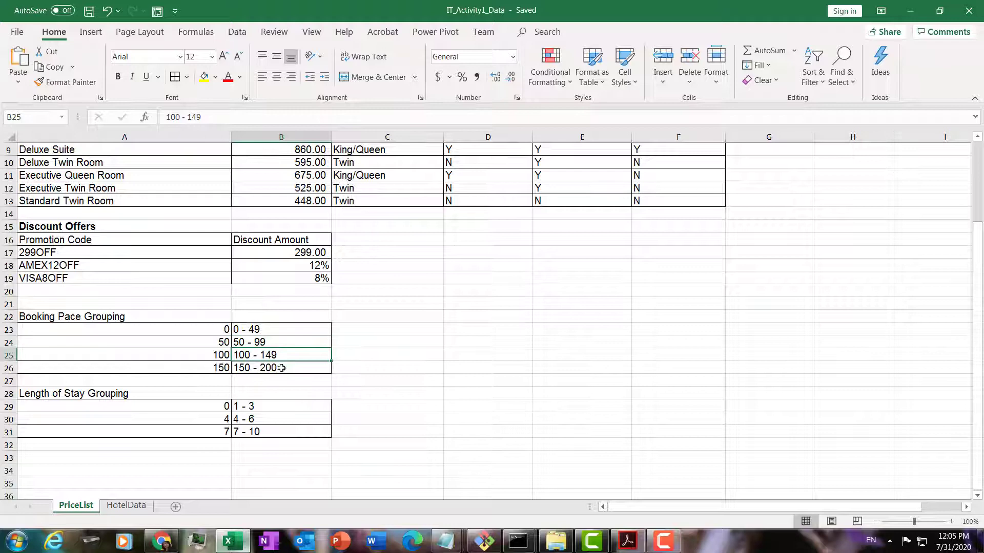
Review the Length of Stay bound 4 with 1 - 3, and pace bound 50 with 50 - 99
click(124, 419)
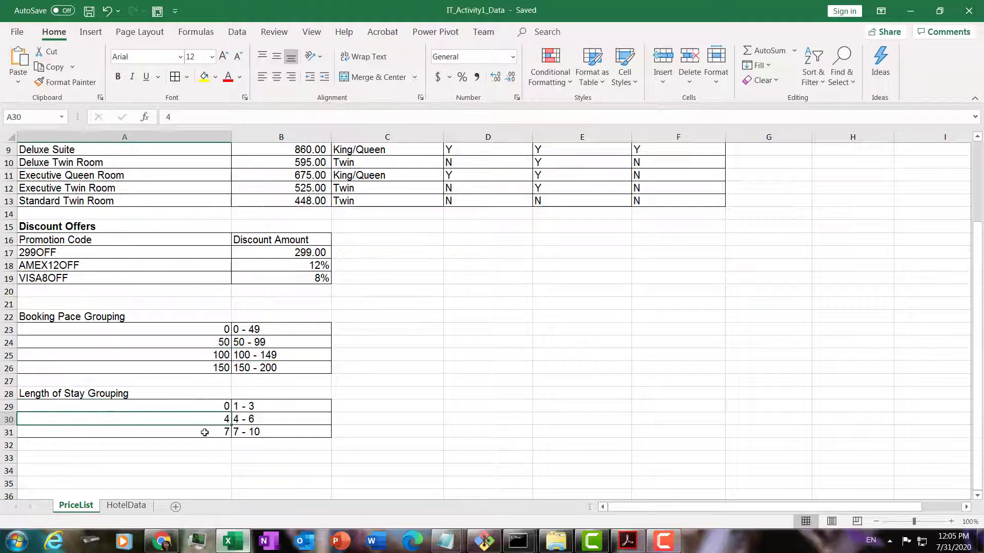
click(280, 406)
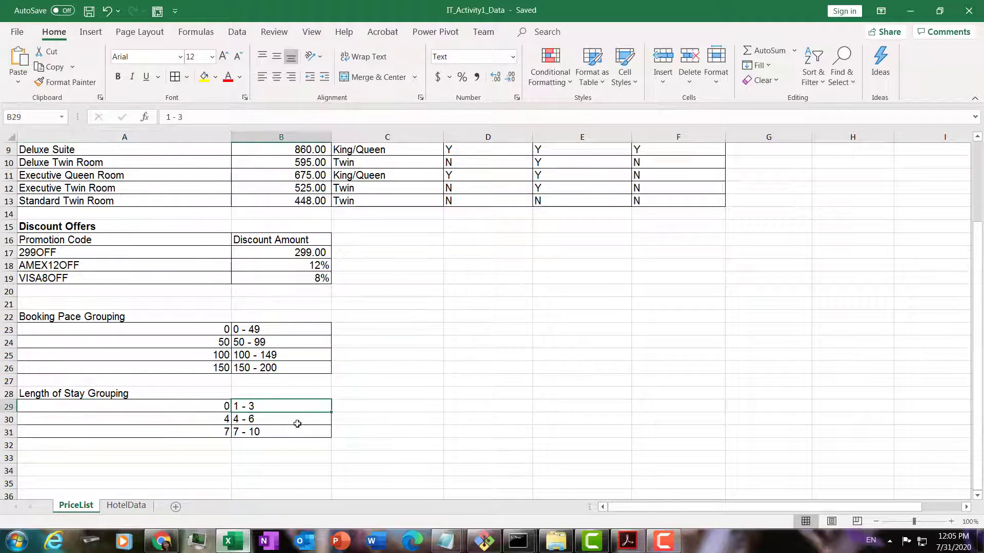
click(124, 328)
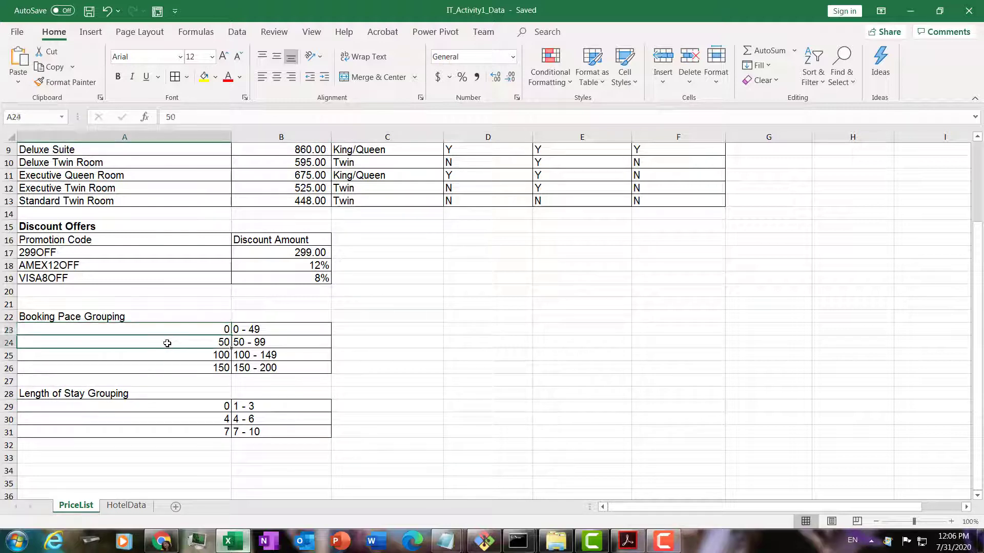
mouse_move(164, 349)
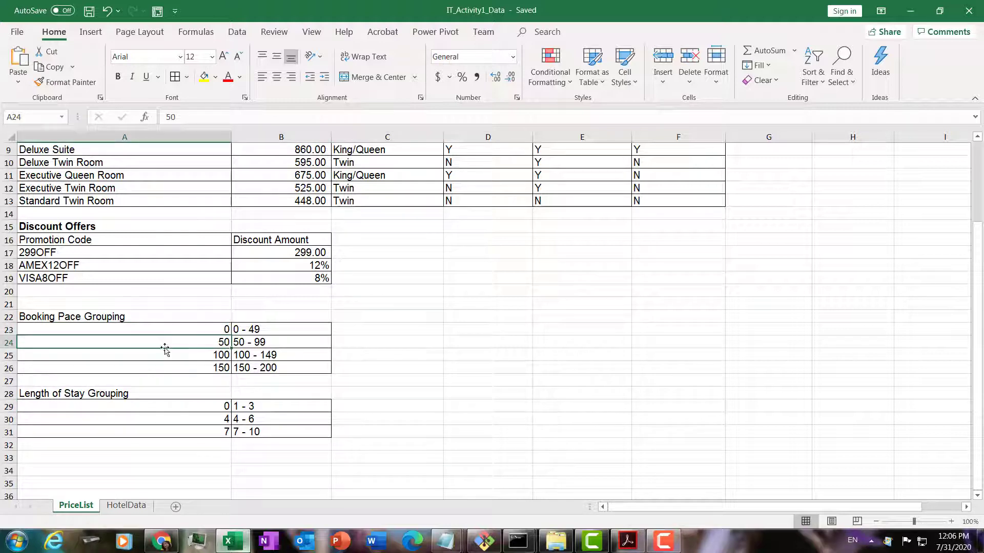
mouse_move(202, 349)
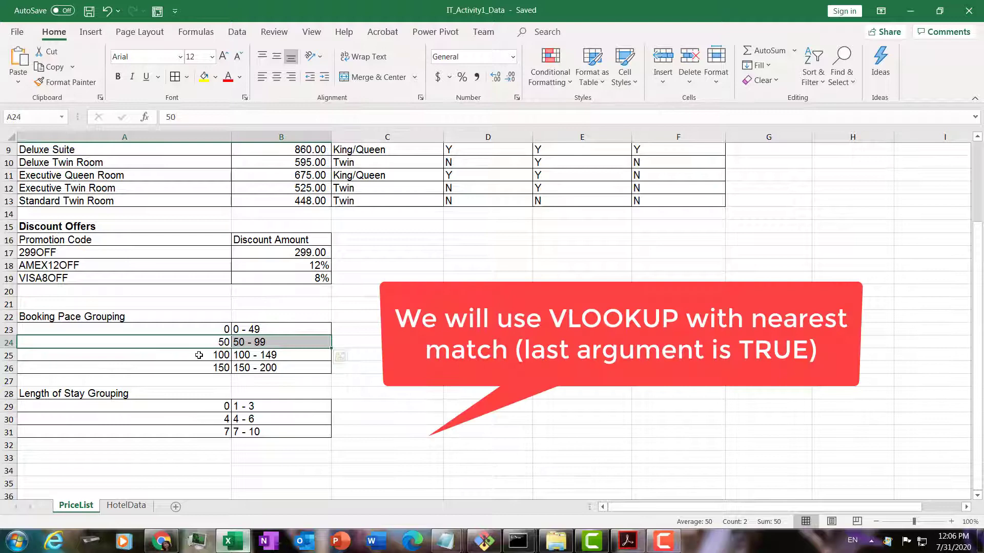
click(124, 356)
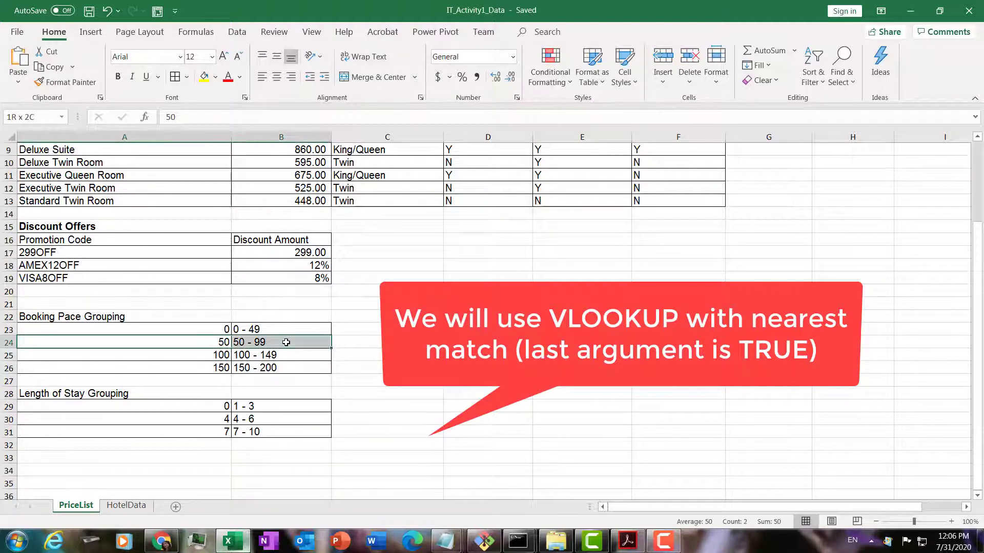
click(280, 343)
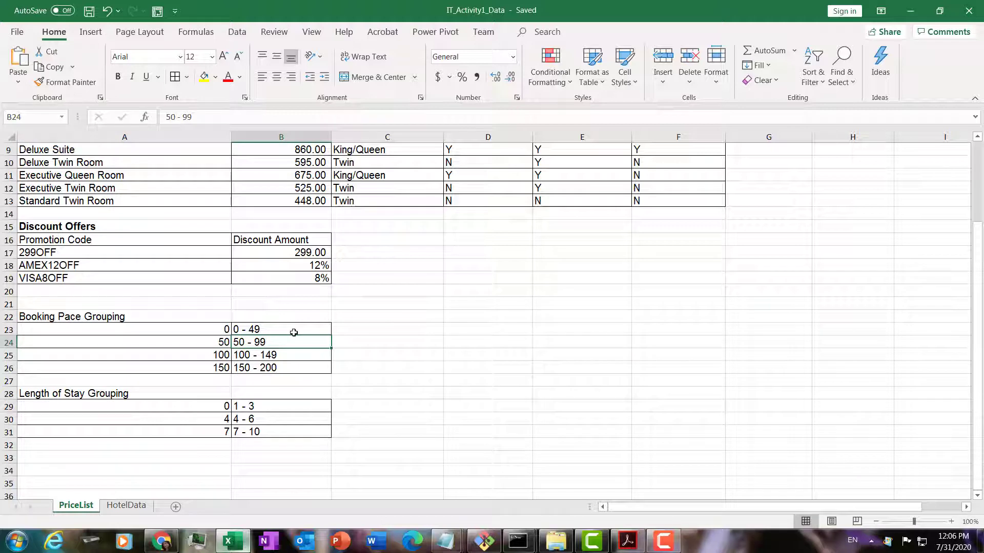
mouse_move(86, 455)
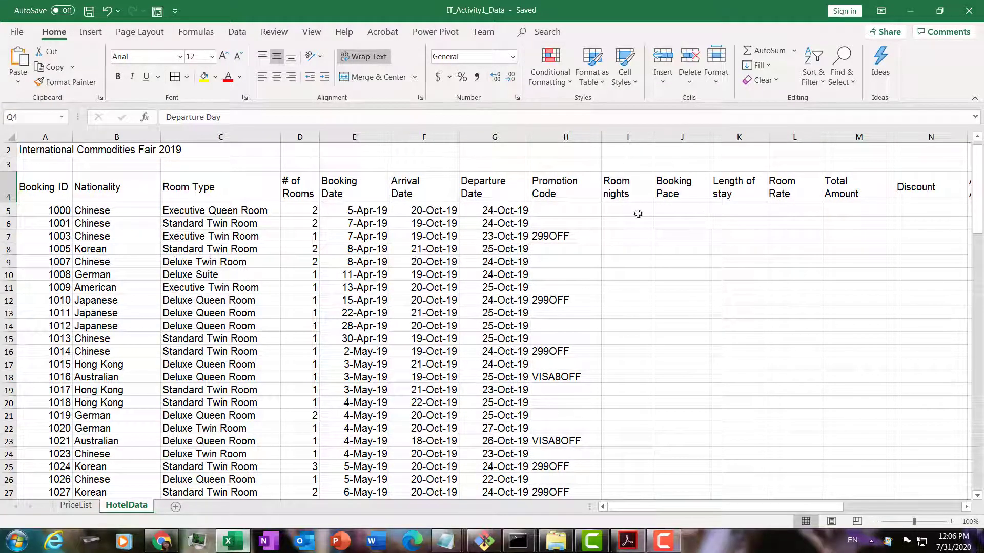
On HotelData, check the empty Room Rate and Discount columns and select the blank header after Departure Day
click(795, 210)
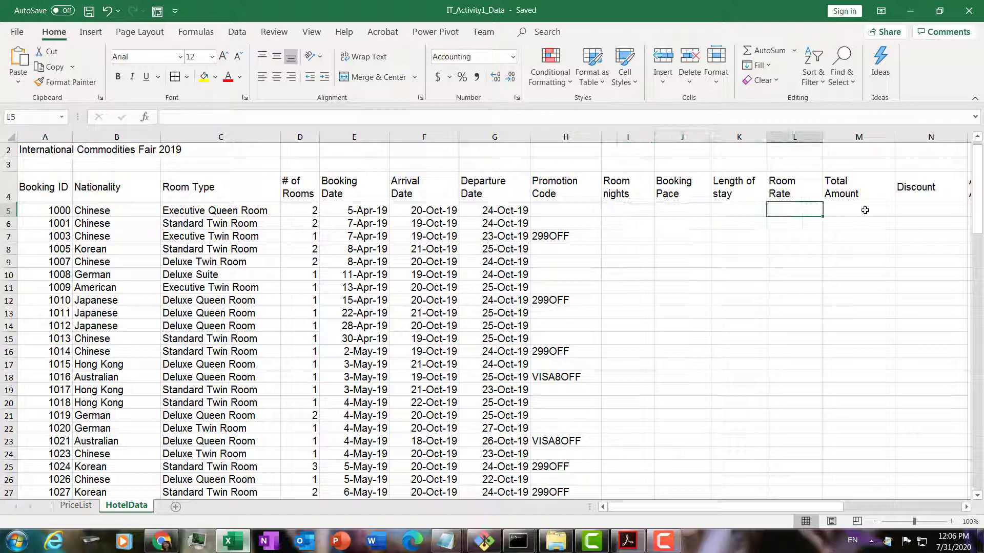
click(931, 209)
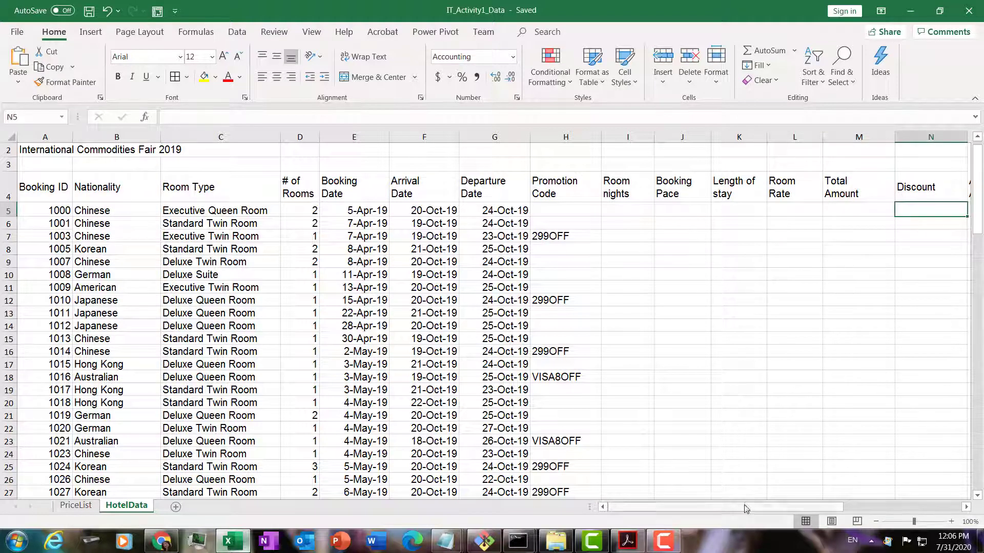
scroll(right, 3)
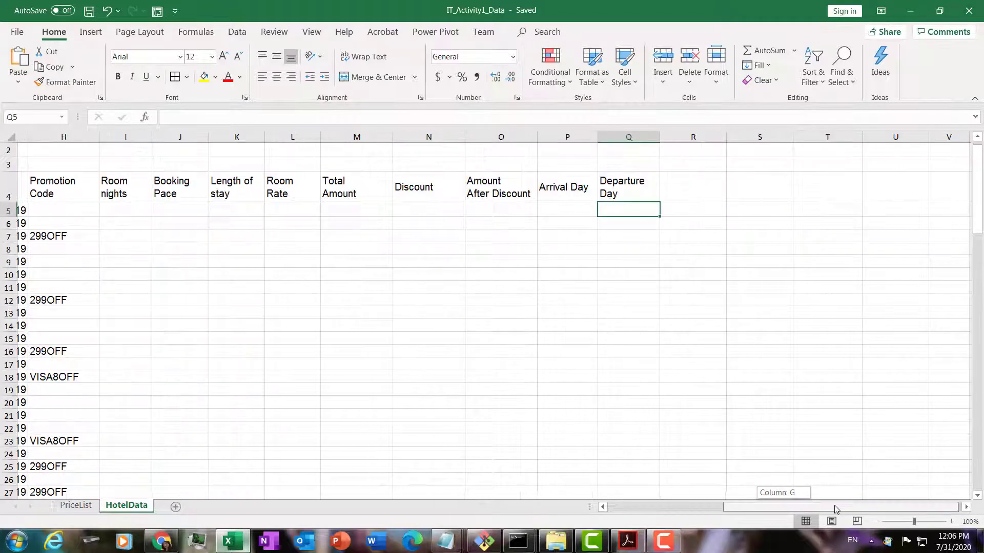
click(749, 187)
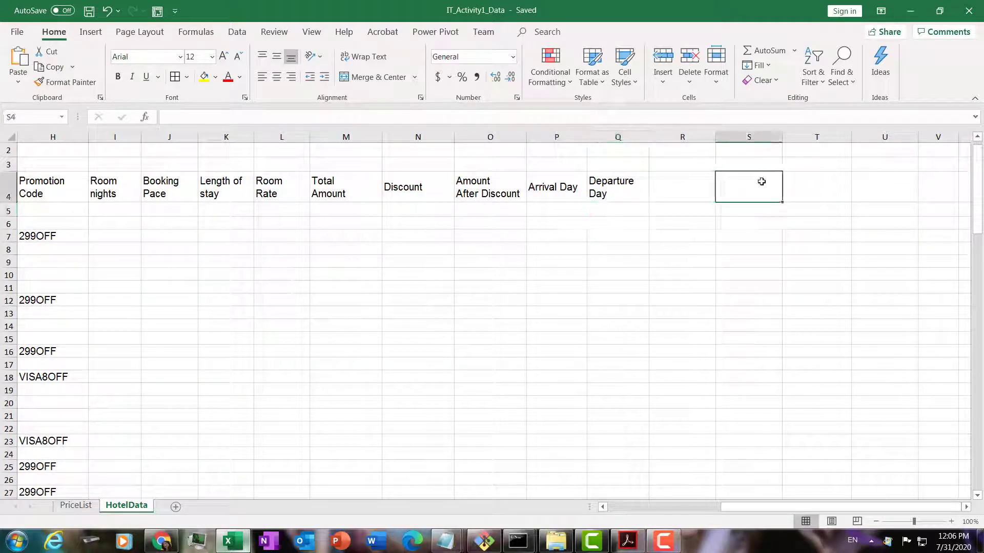
click(688, 187)
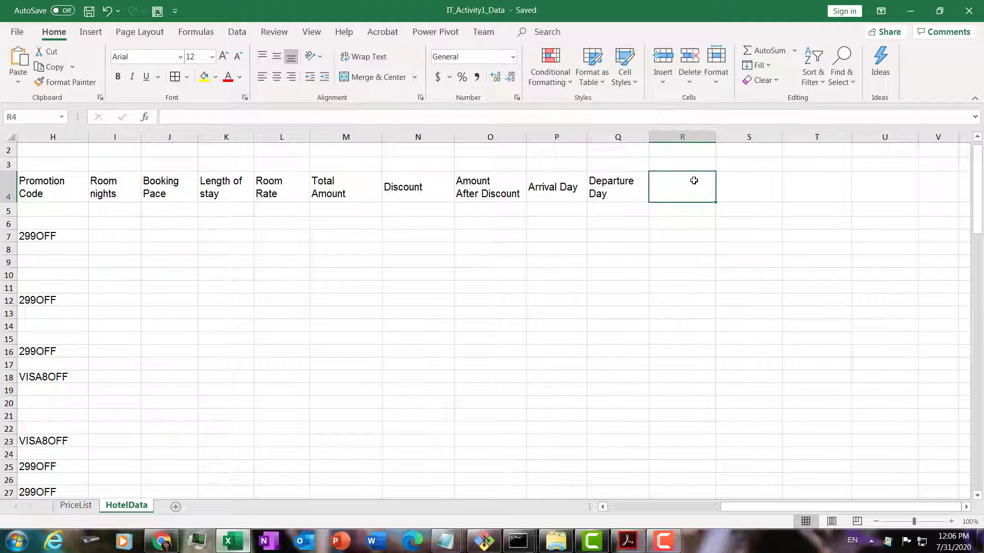
mouse_move(514, 262)
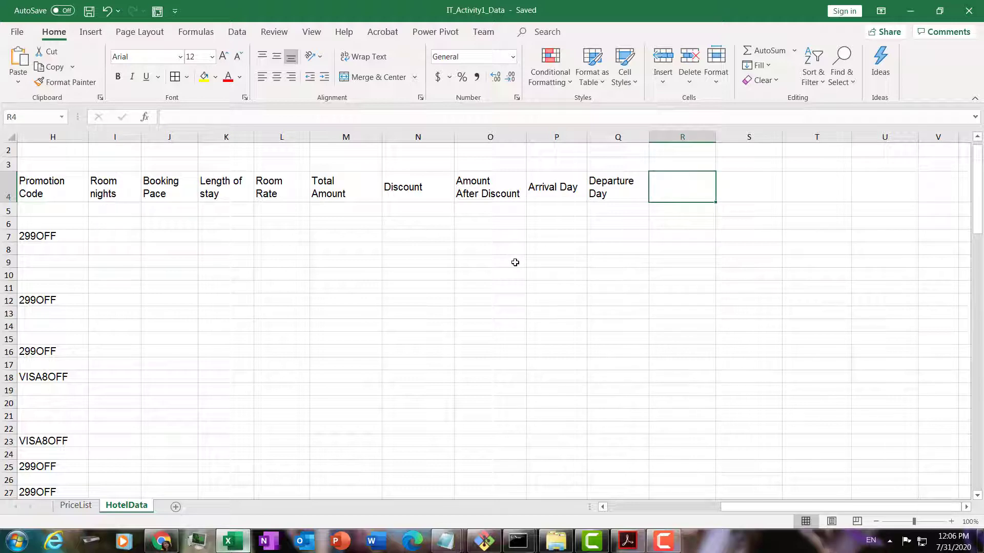
Add a Month header in the column after Departure Day
text(m)
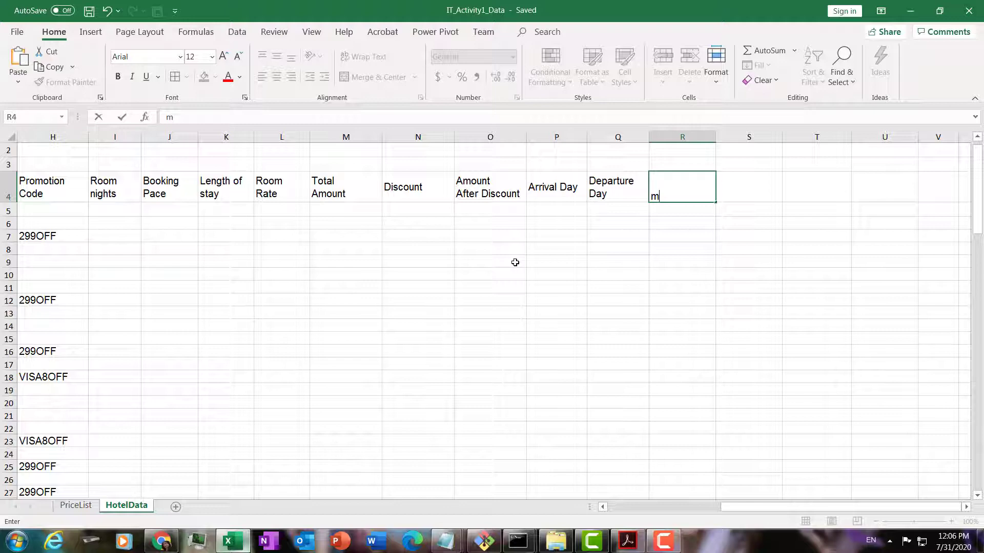
text(onrh)
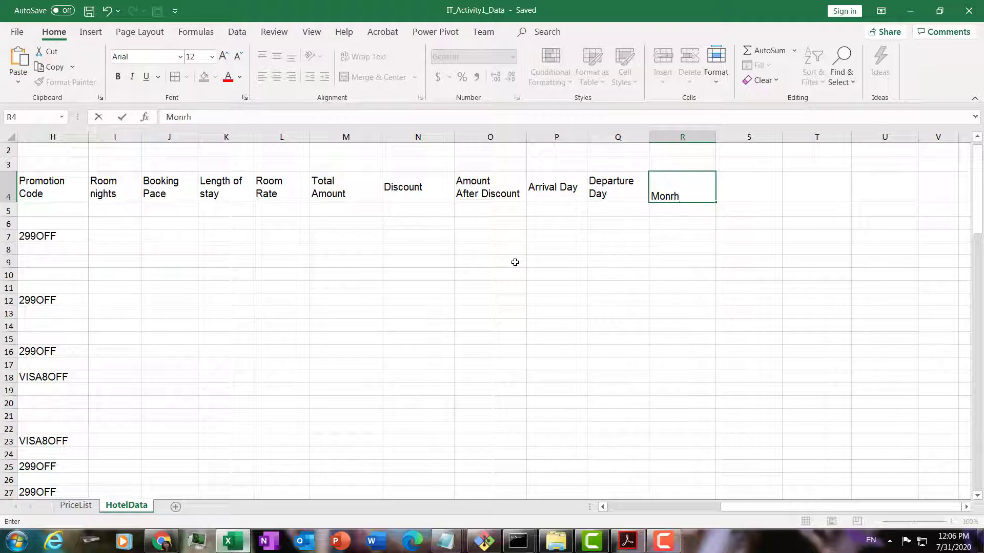
key(Return)
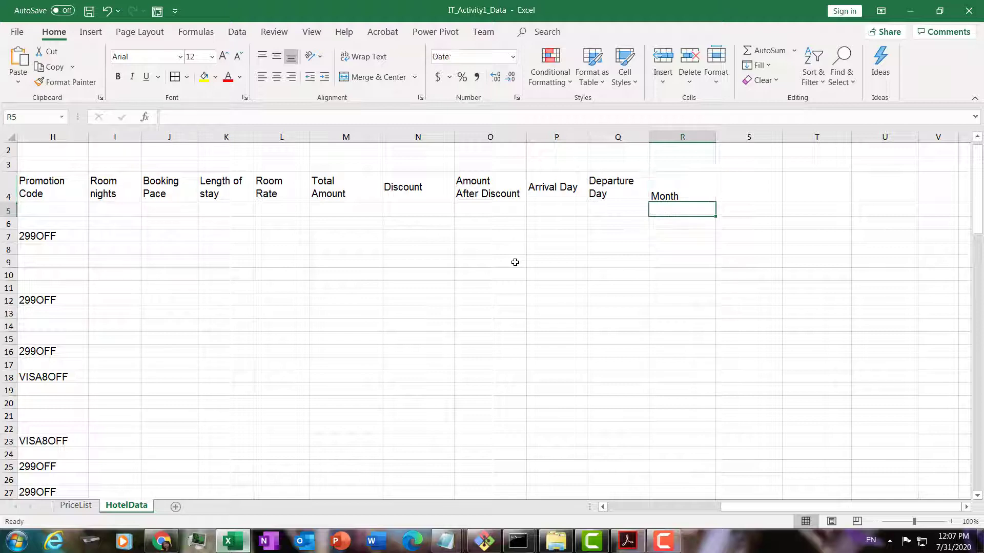
Enter =TEXT(E5,"mmmm") so the first booking date shows as April
text(=TEXT()
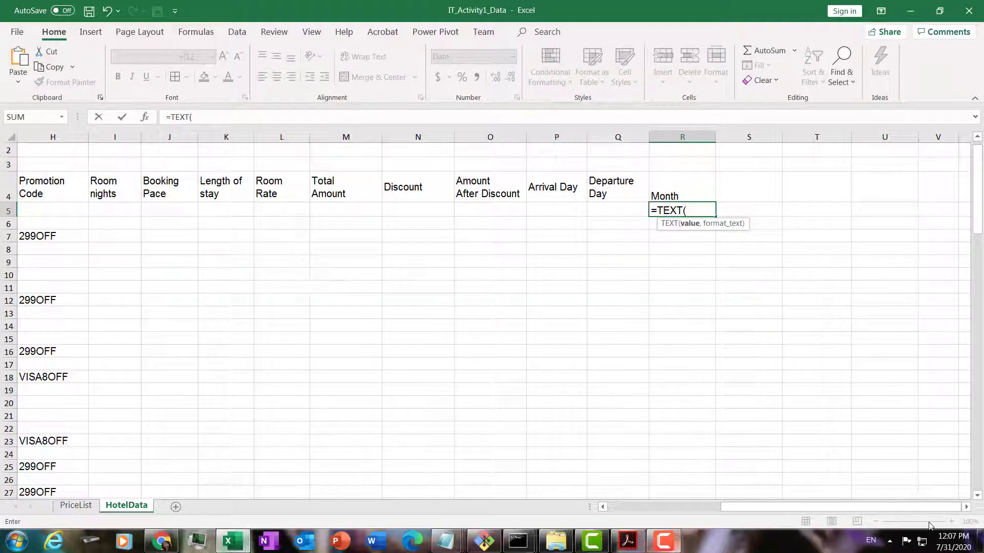
scroll(left, 3)
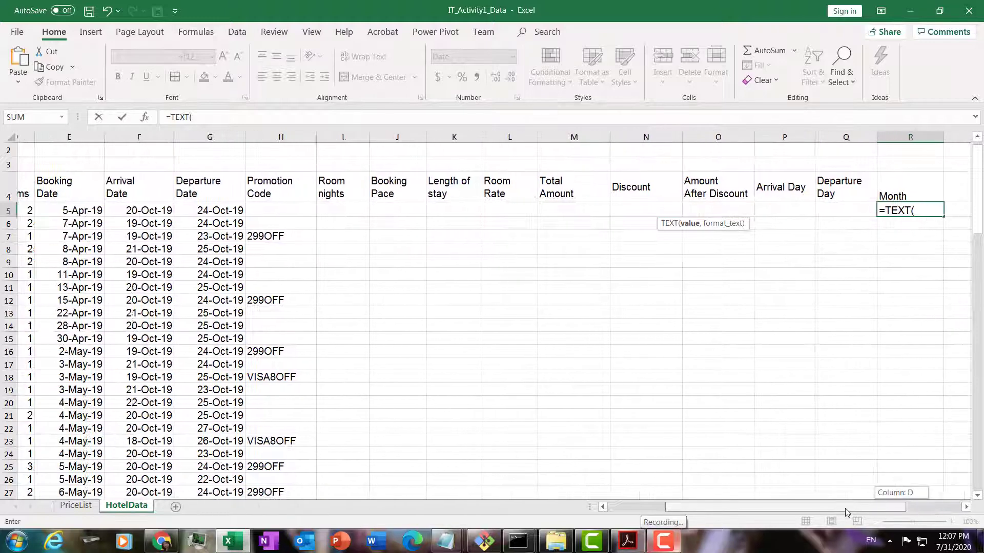
click(52, 211)
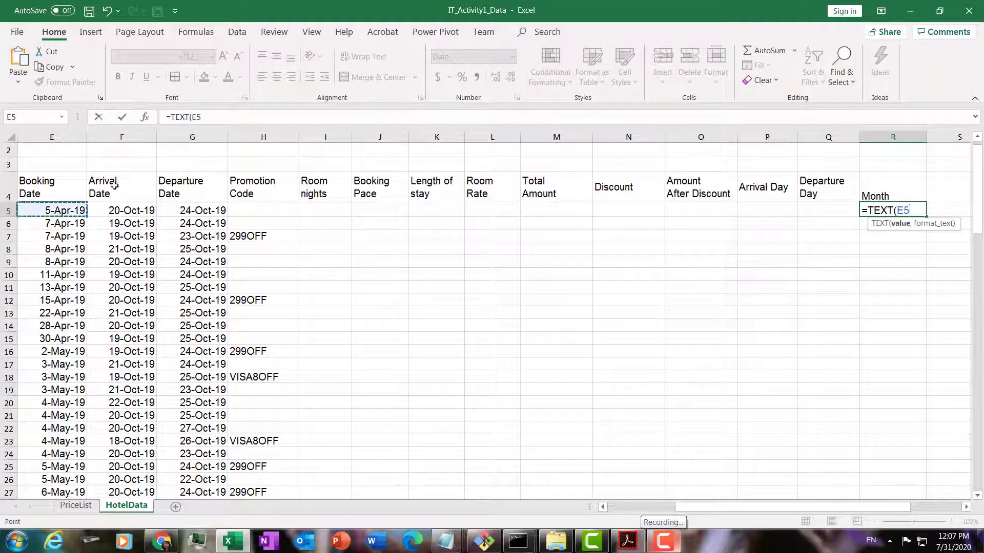
scroll(right, 3)
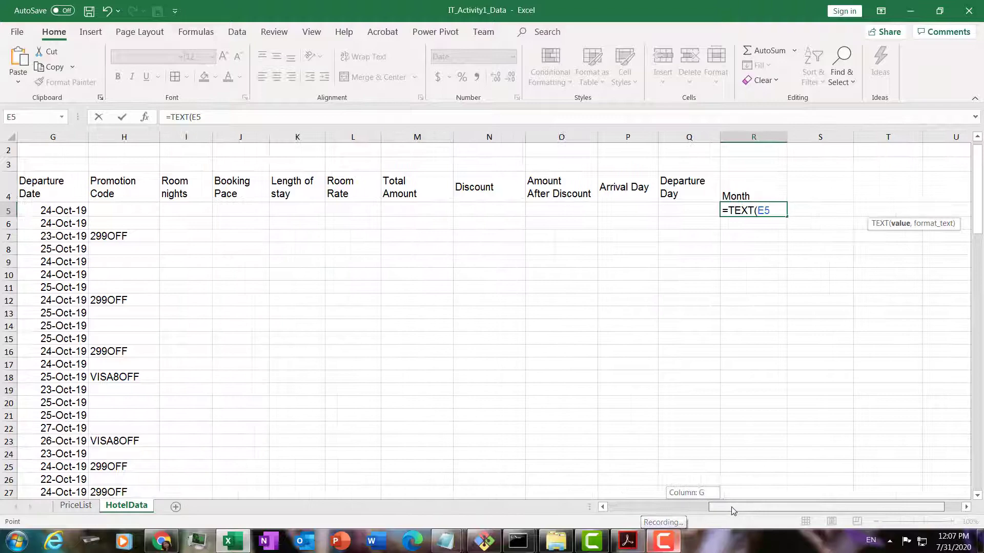
text(,)
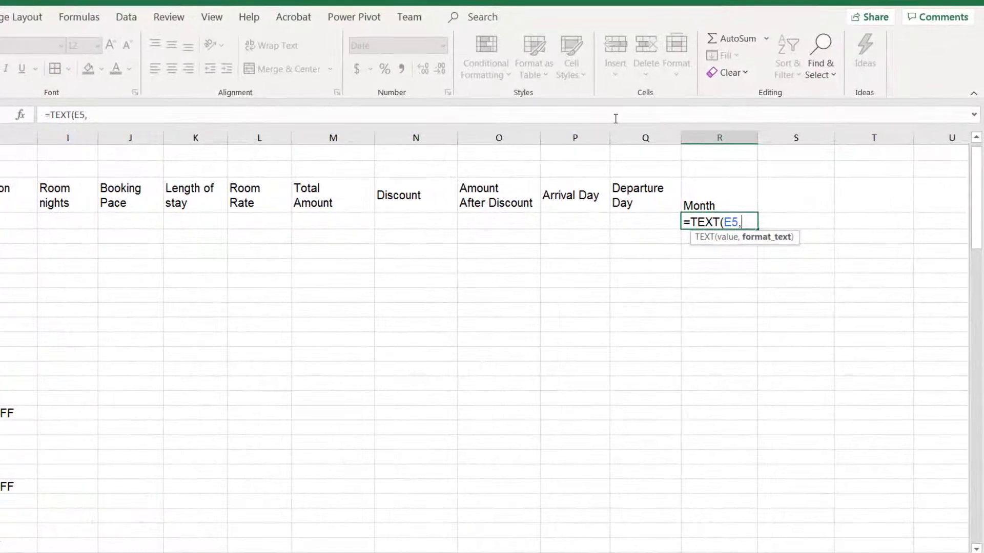
text(")
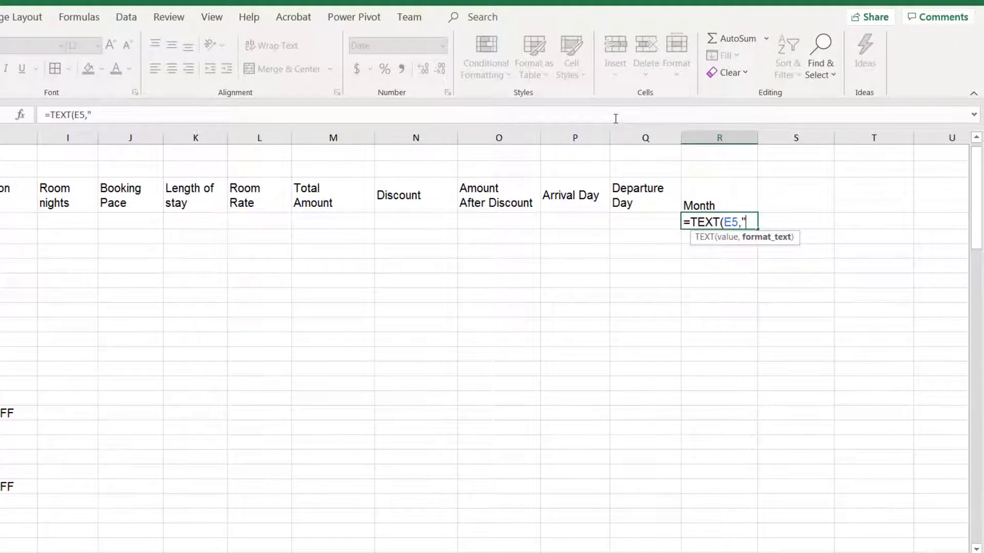
text(mmmm"))
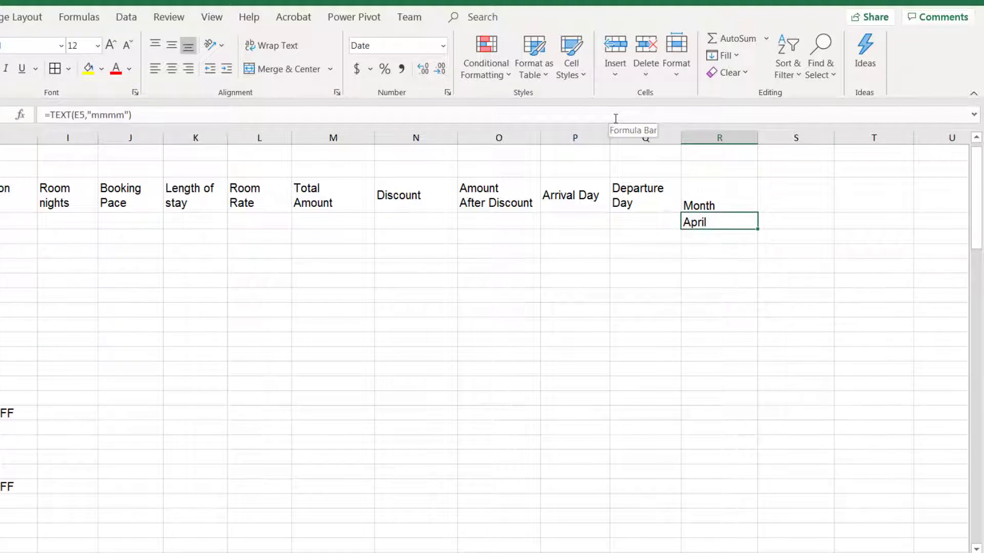
mouse_move(237, 179)
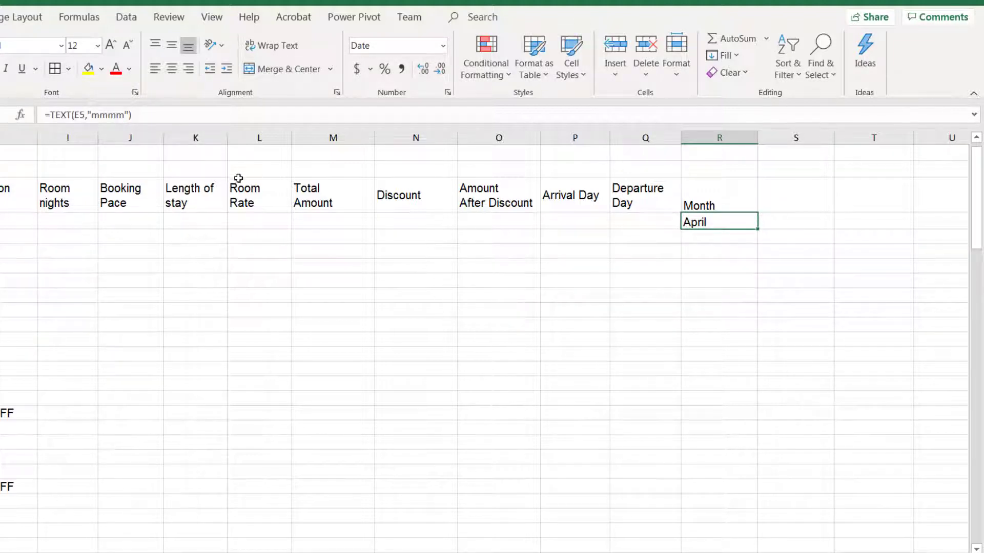
mouse_move(756, 242)
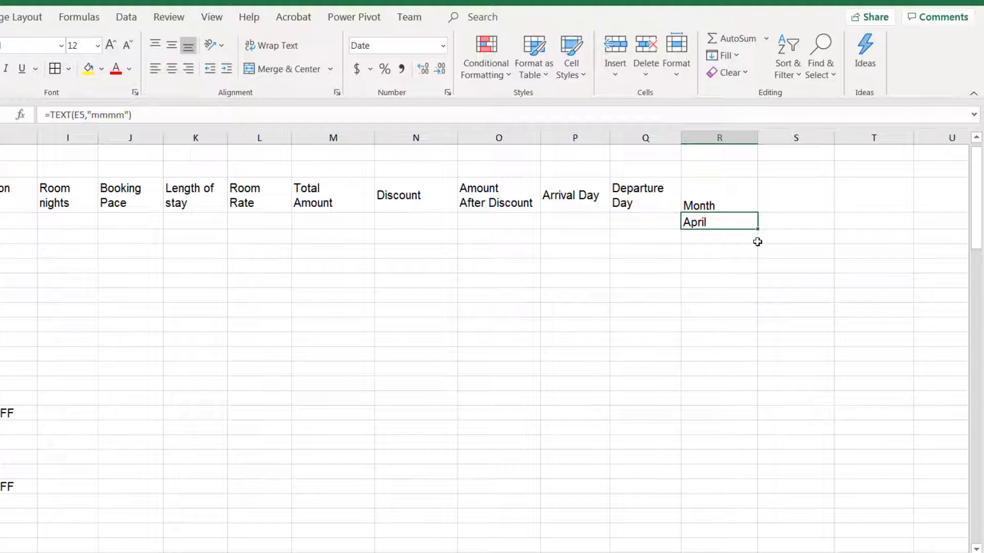
mouse_move(795, 282)
text(B)
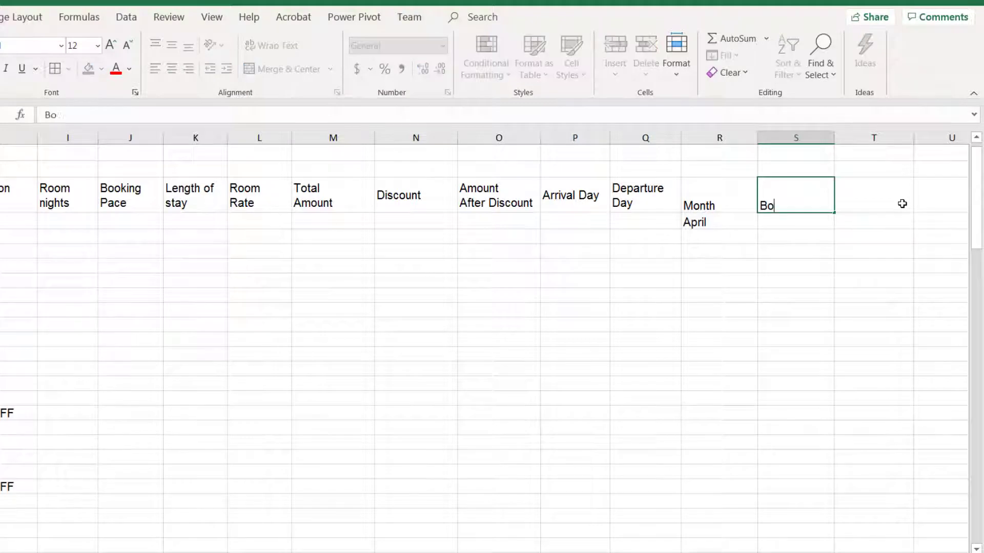
Add a Booking Pace Group heading beside Month and return to column A
text(oking Pa)
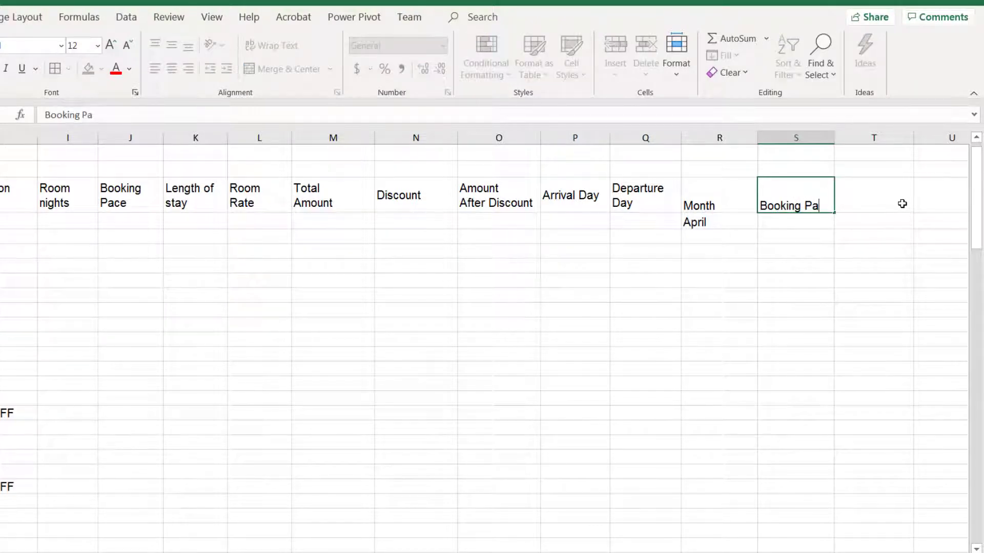
text(ce)
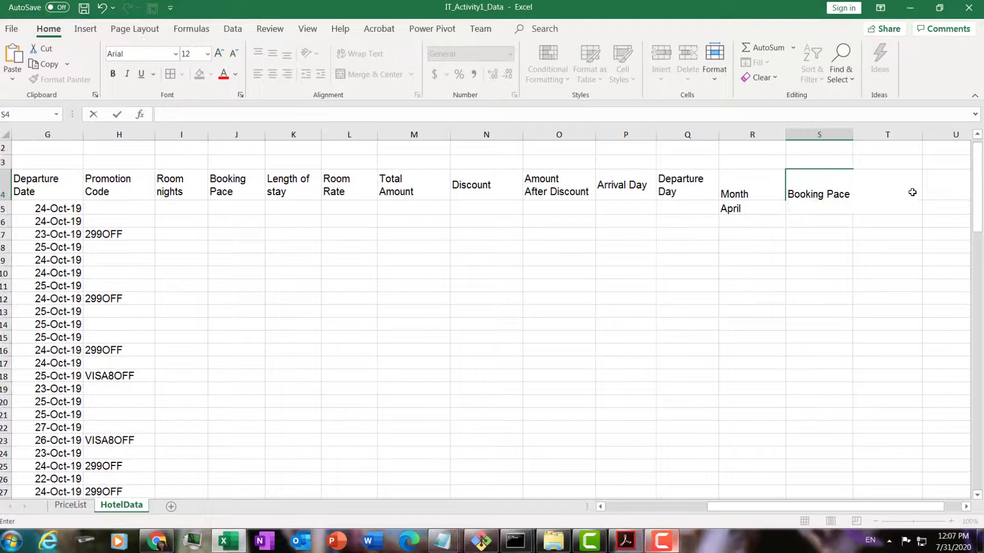
text(Group)
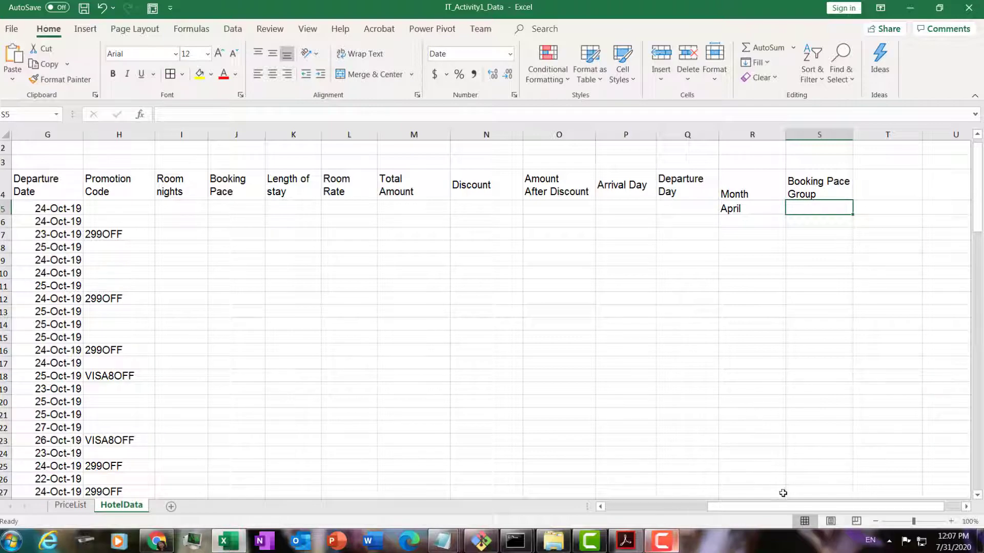
mouse_move(744, 508)
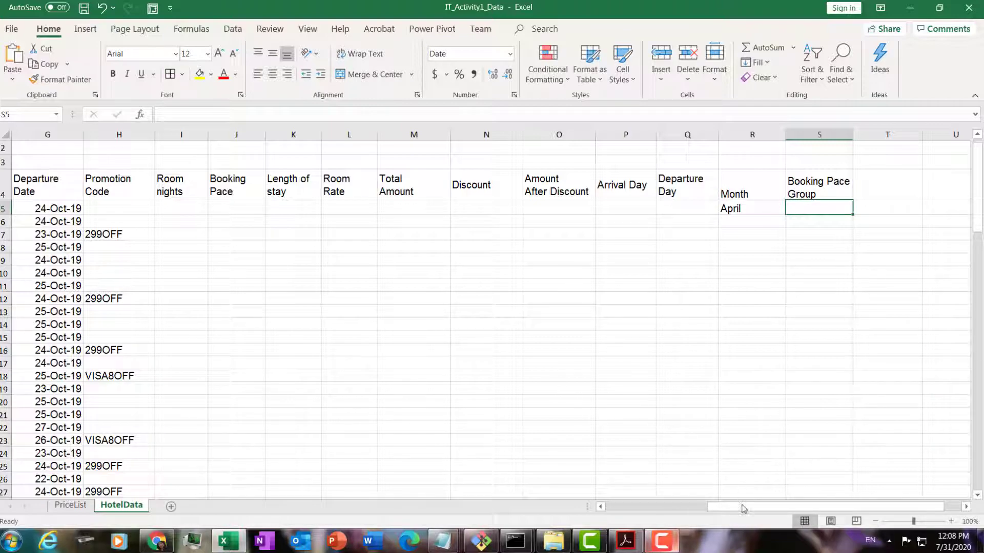
scroll(left, 3)
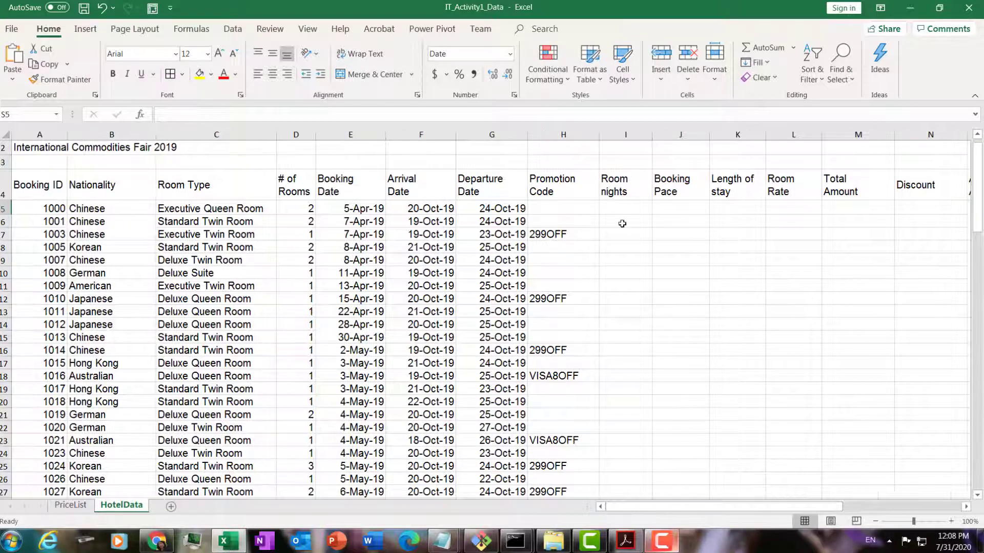
mouse_move(682, 212)
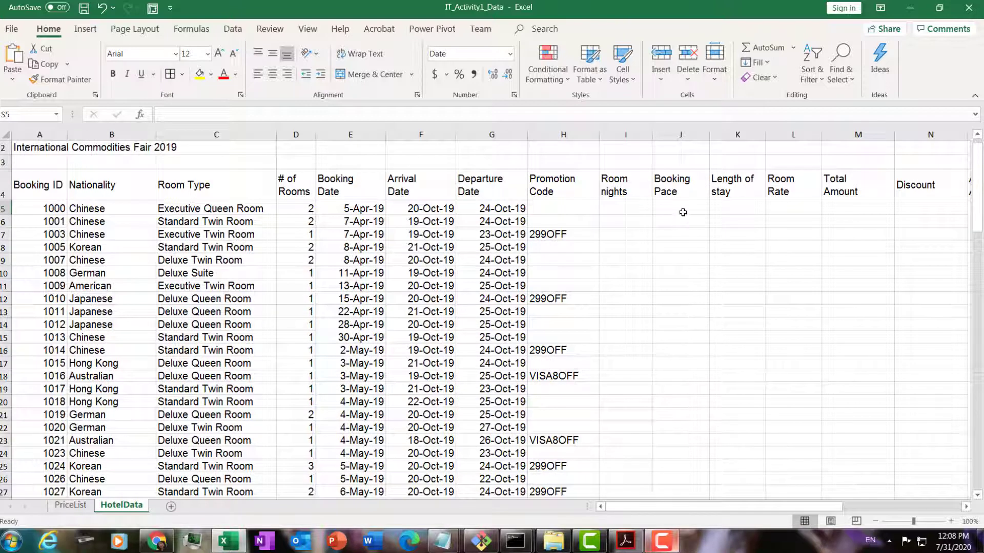
Compute Booking Pace in J5 as arrival date F5 minus booking date E5, giving 198
text(=)
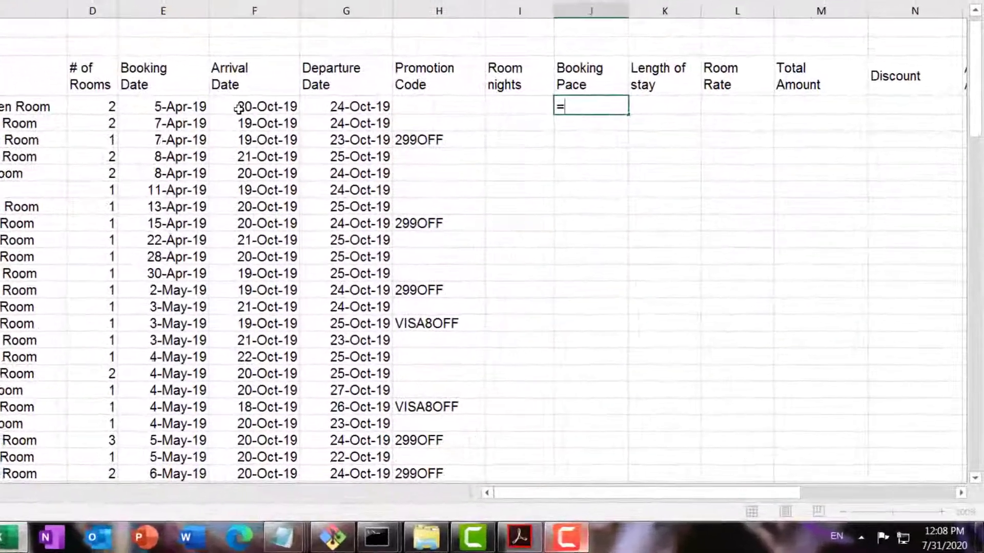
click(257, 101)
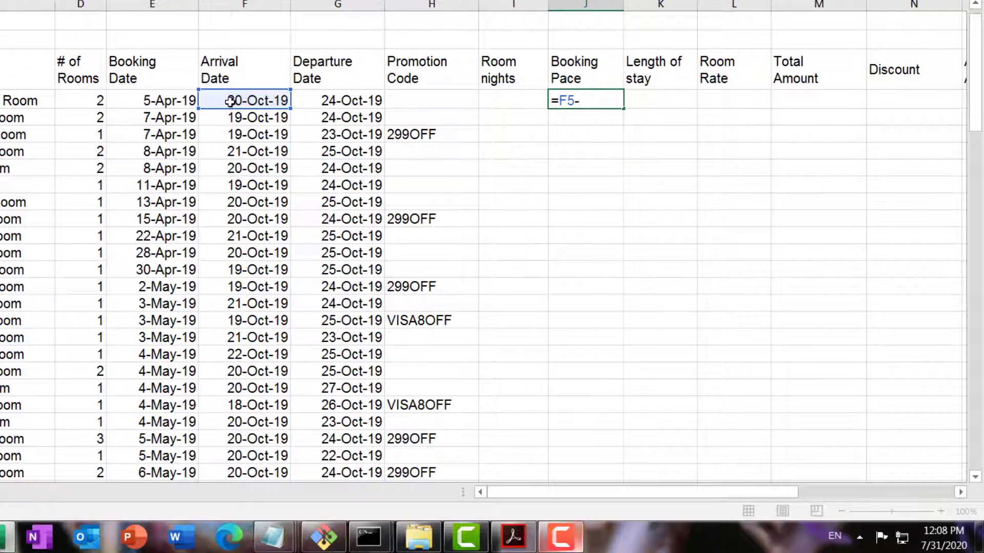
click(152, 100)
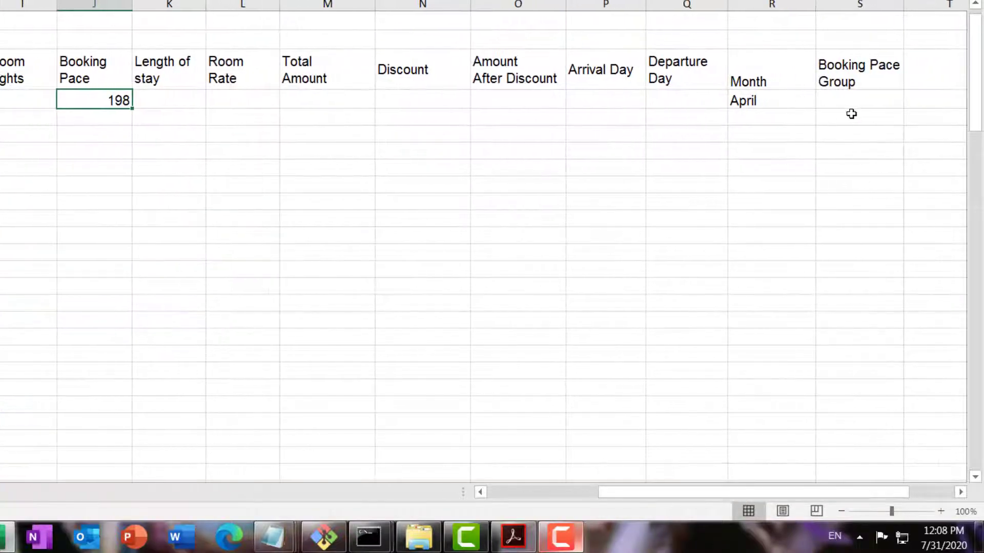
click(859, 100)
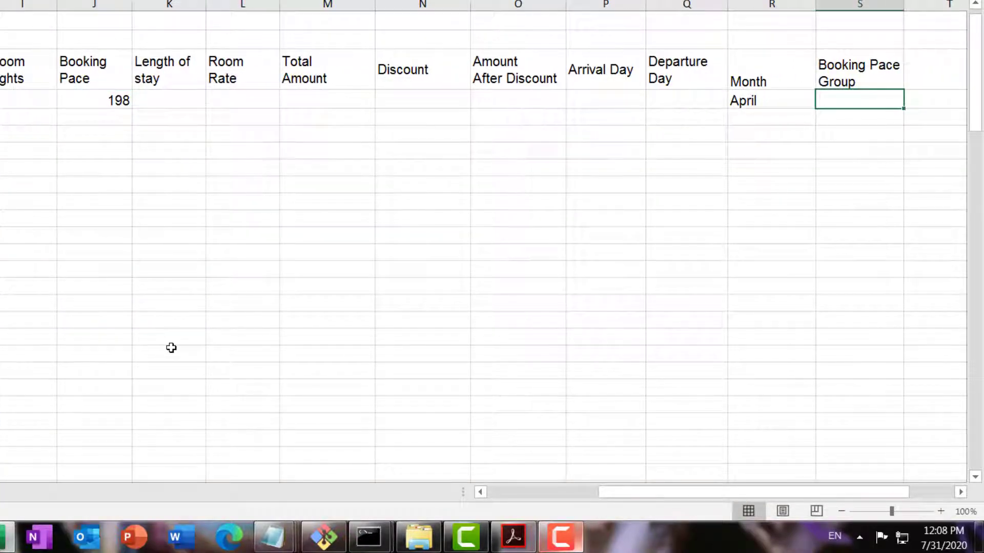
Build =VLOOKUP(J5,PriceList!A23:B26,2,TRUE) in S5 to band the pace as 150 - 200
text(=VLOOKUP(J5)
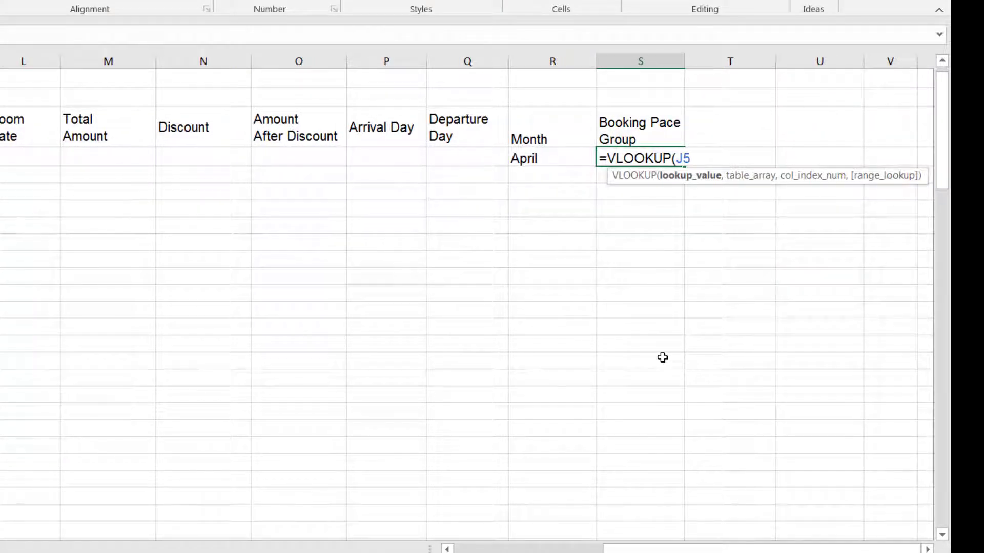
text(,)
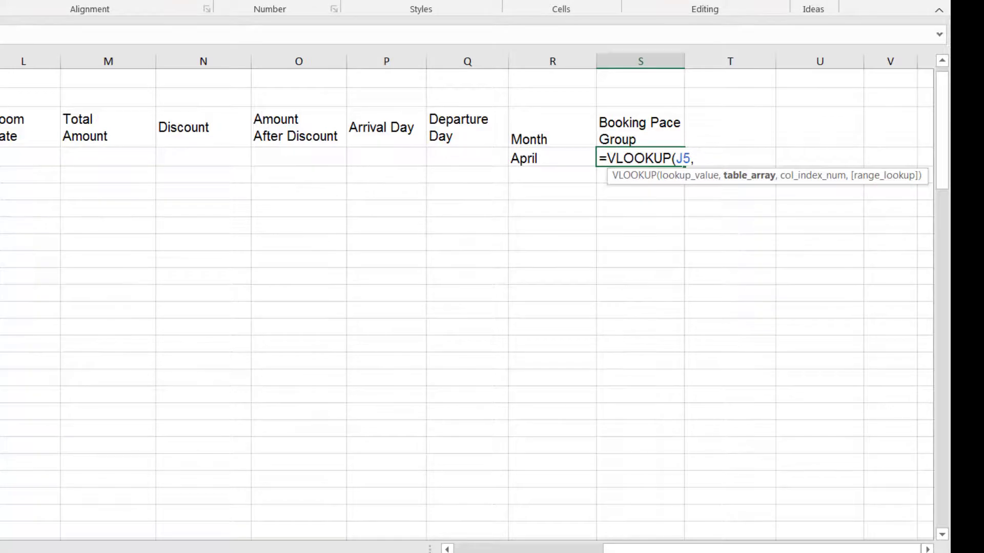
click(75, 493)
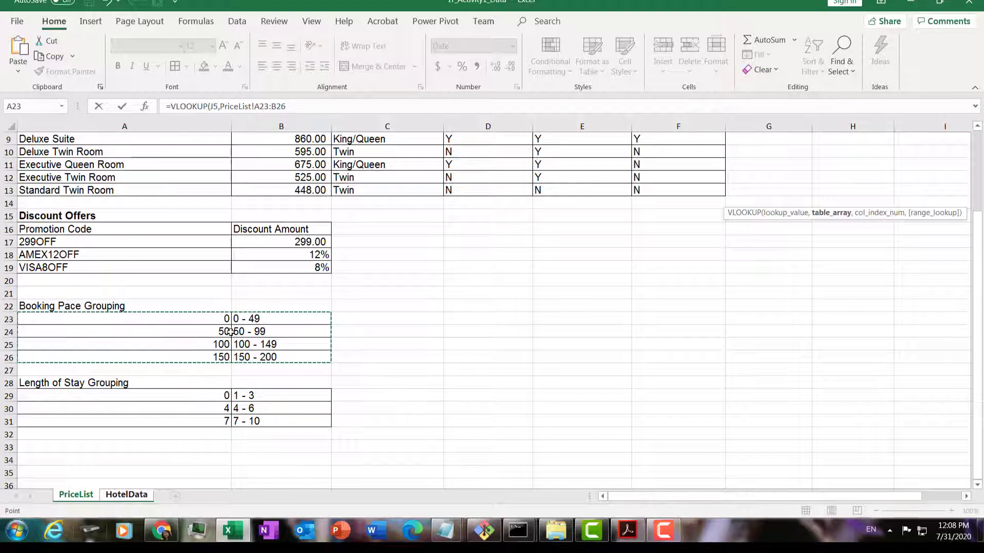
click(289, 106)
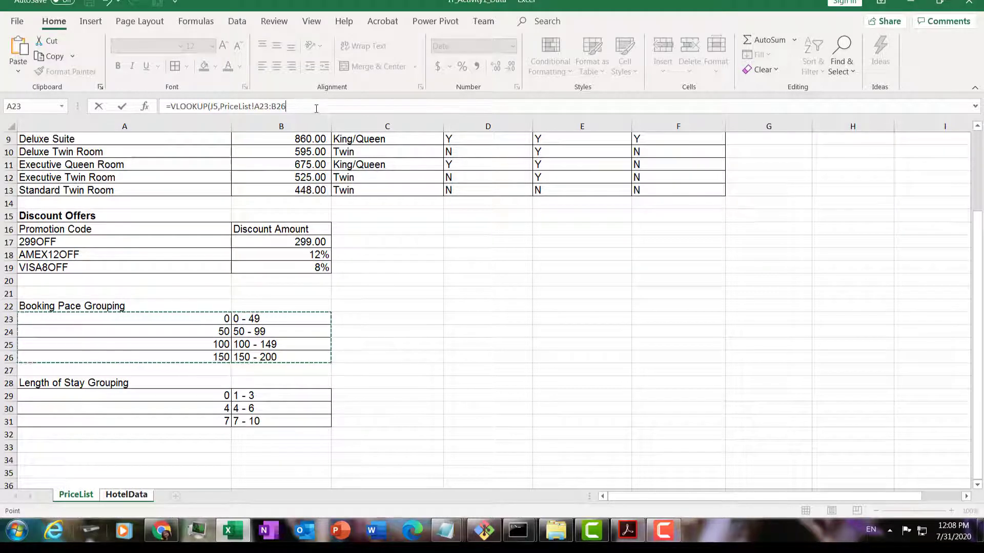
text(,)
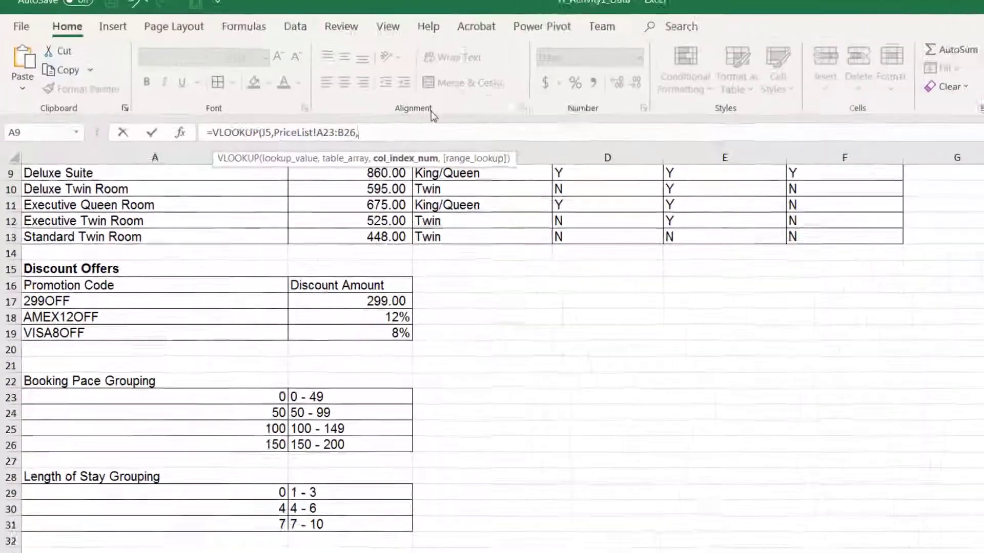
text(2)
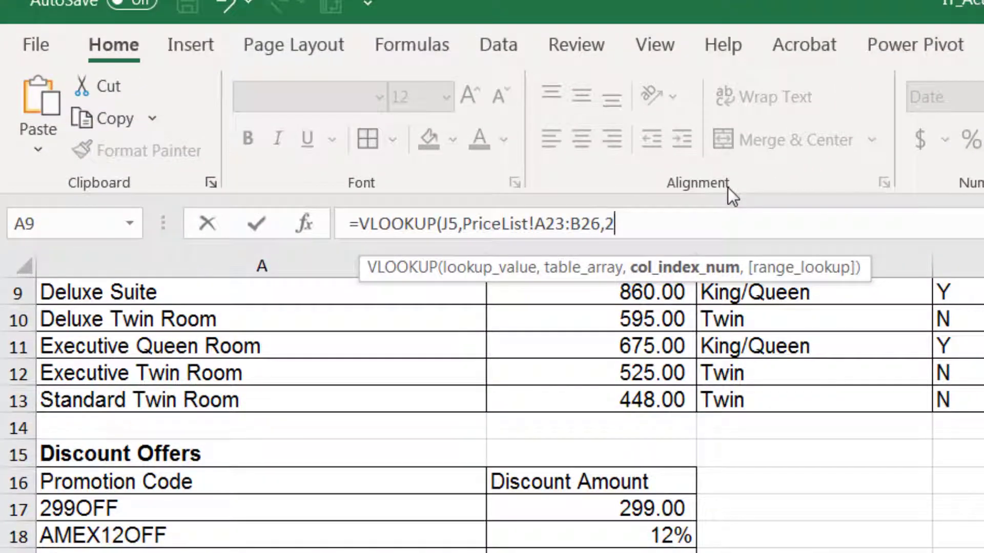
text(,)
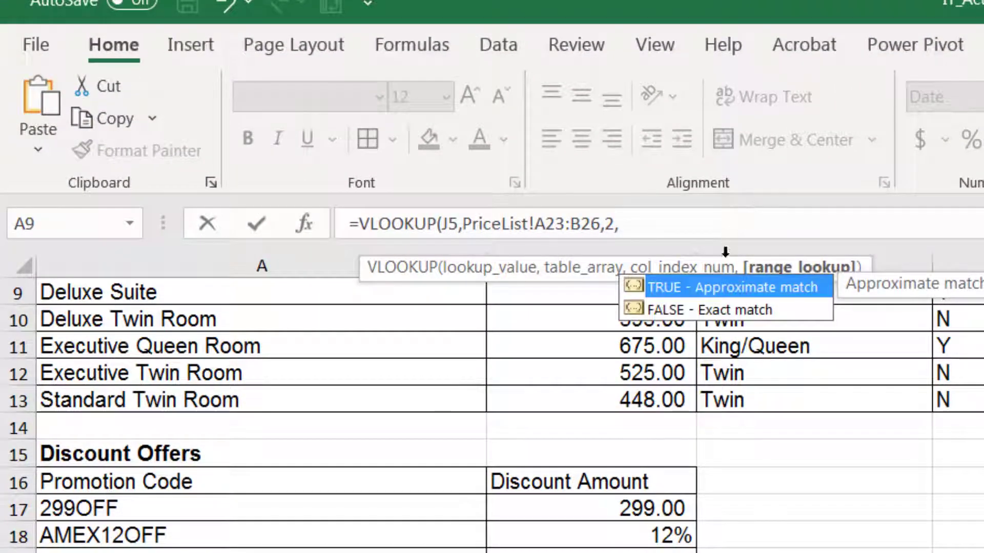
mouse_move(713, 297)
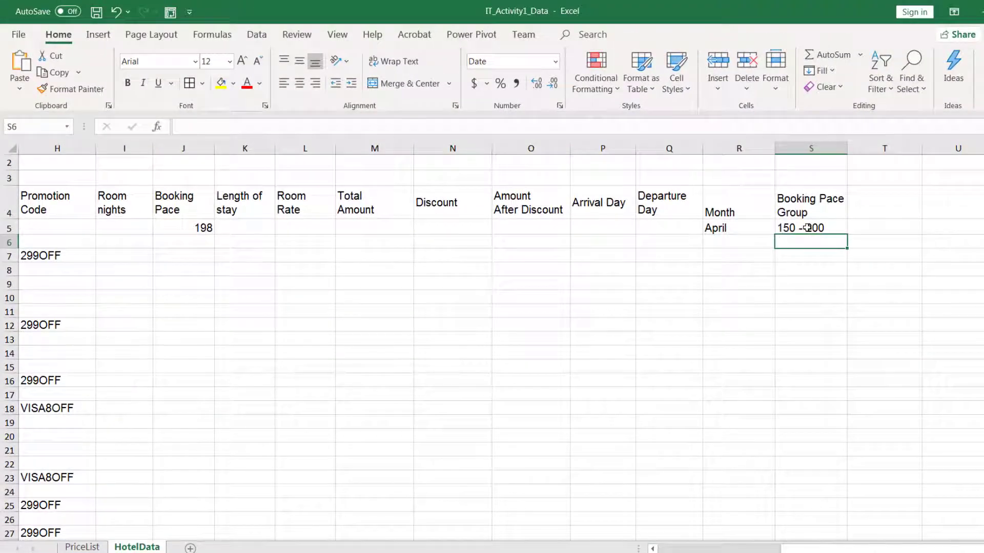
Make the PriceList range in S5's VLOOKUP absolute so the cell returns 150 - 200
click(809, 227)
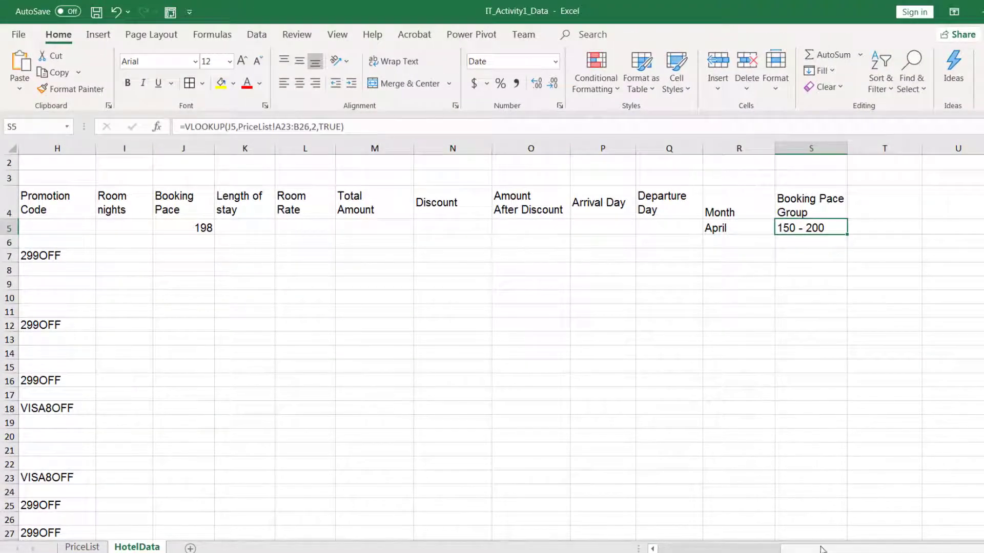
mouse_move(822, 550)
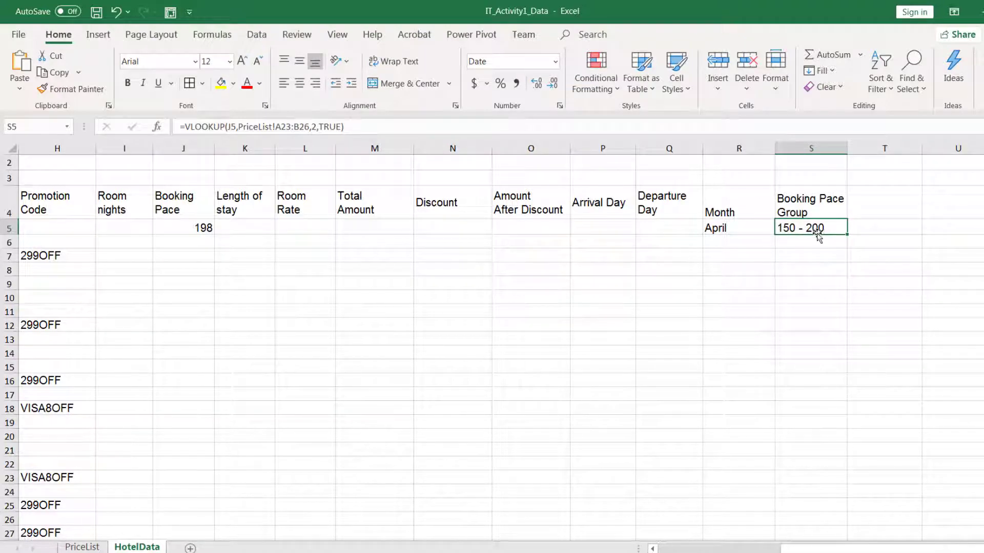
double_click(810, 228)
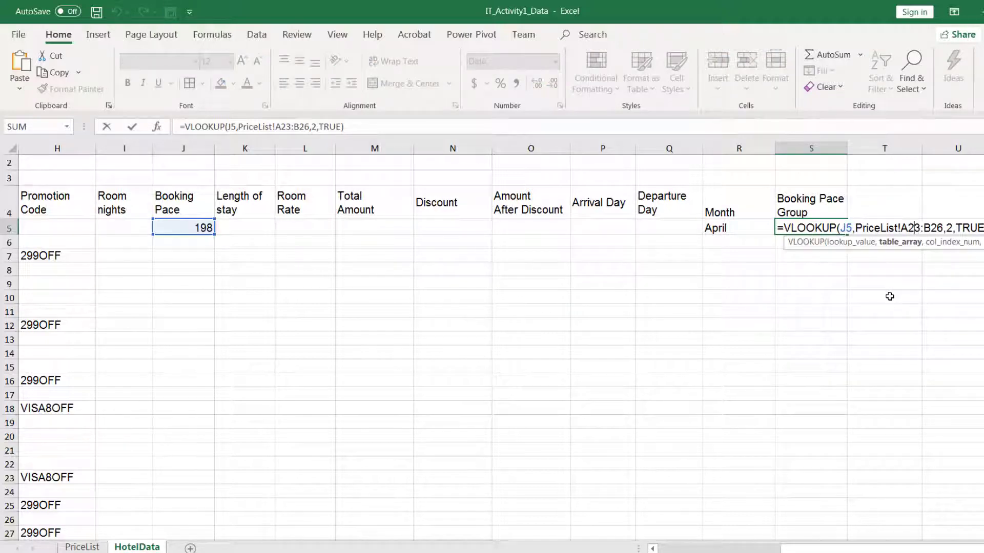
key(F4)
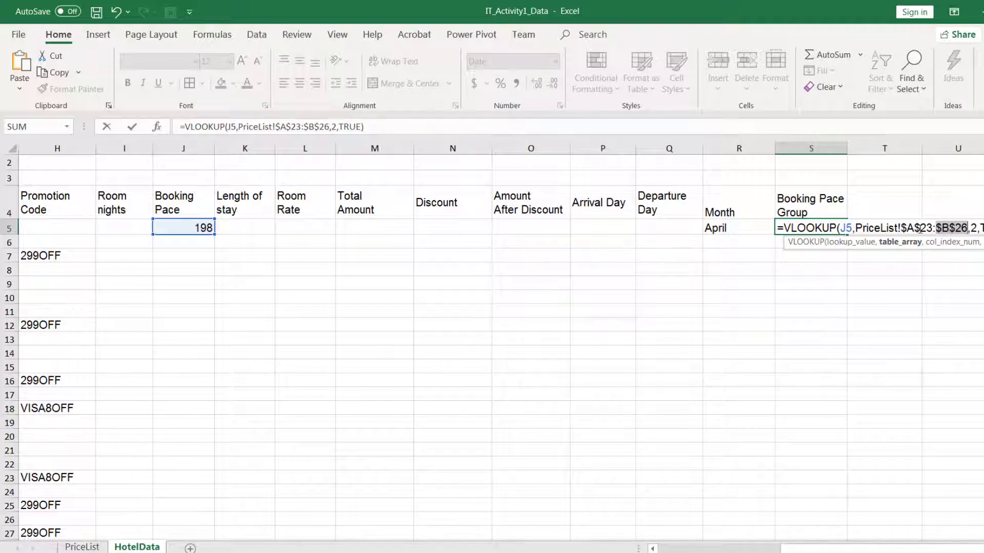
key(Return)
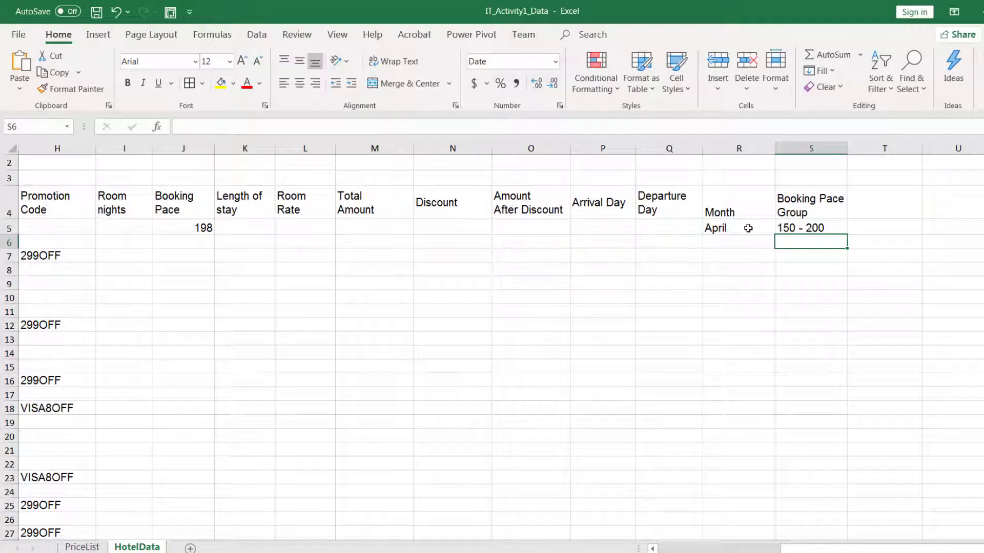
mouse_move(873, 252)
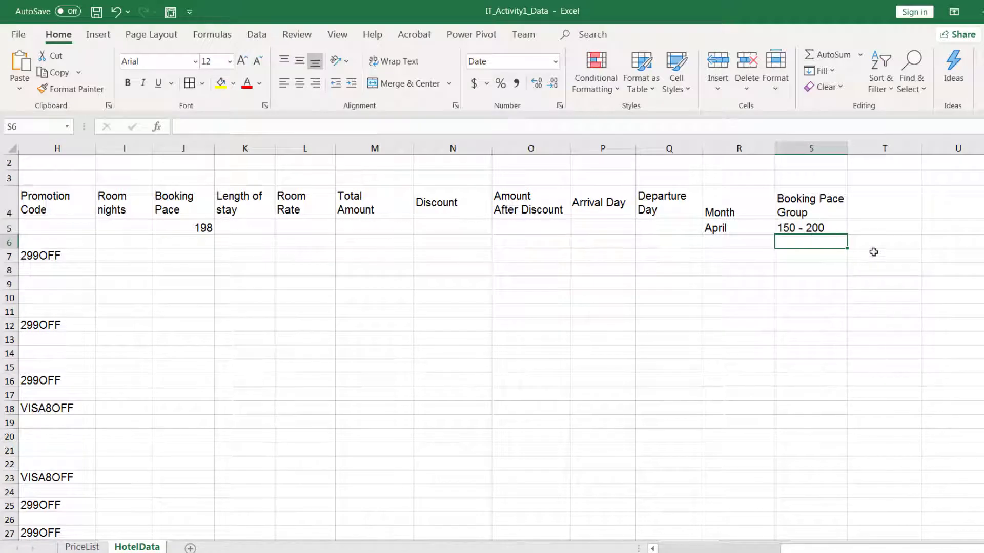
mouse_move(891, 216)
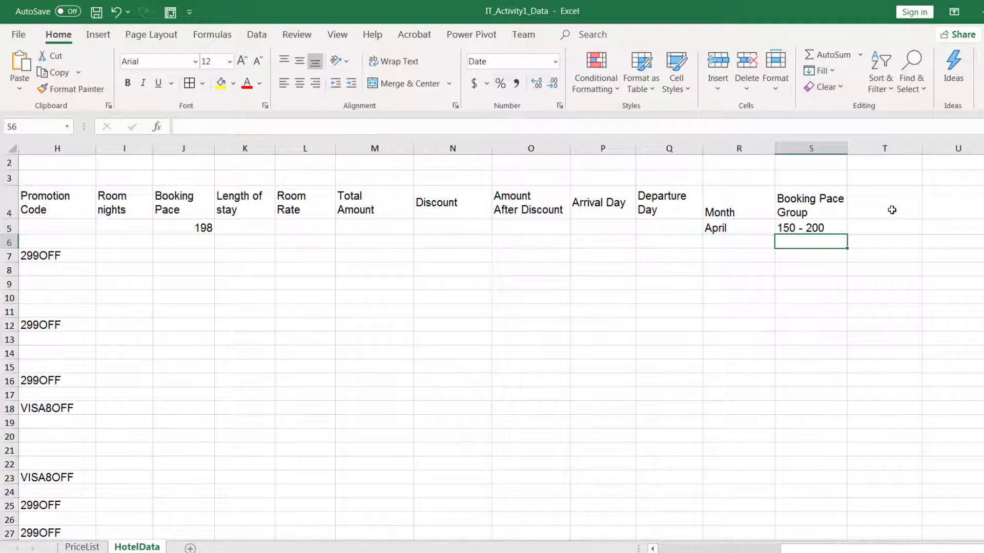
Enter the Length of Stay Group header in T4 and =G5-F5 in K5, giving a stay of 4
click(884, 202)
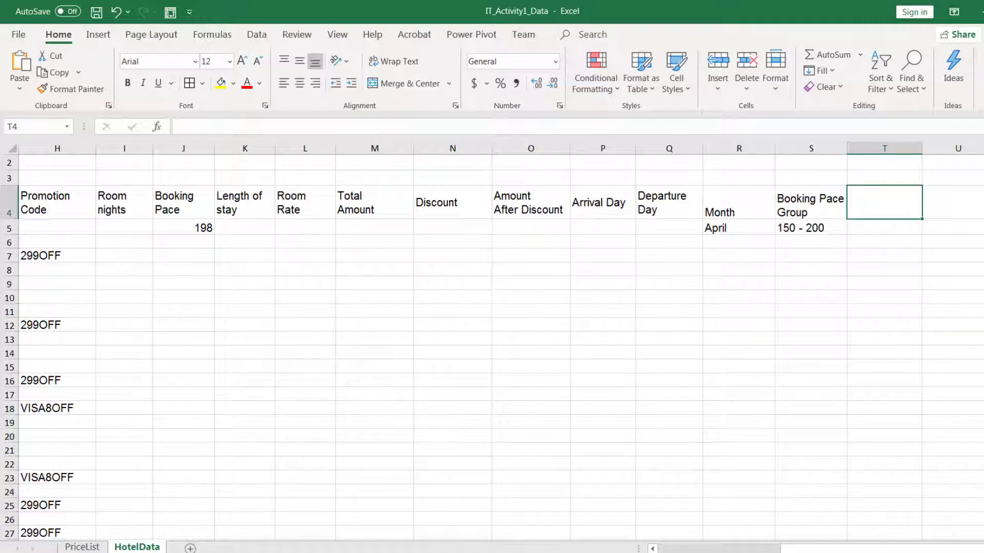
text(Length of Stay Group)
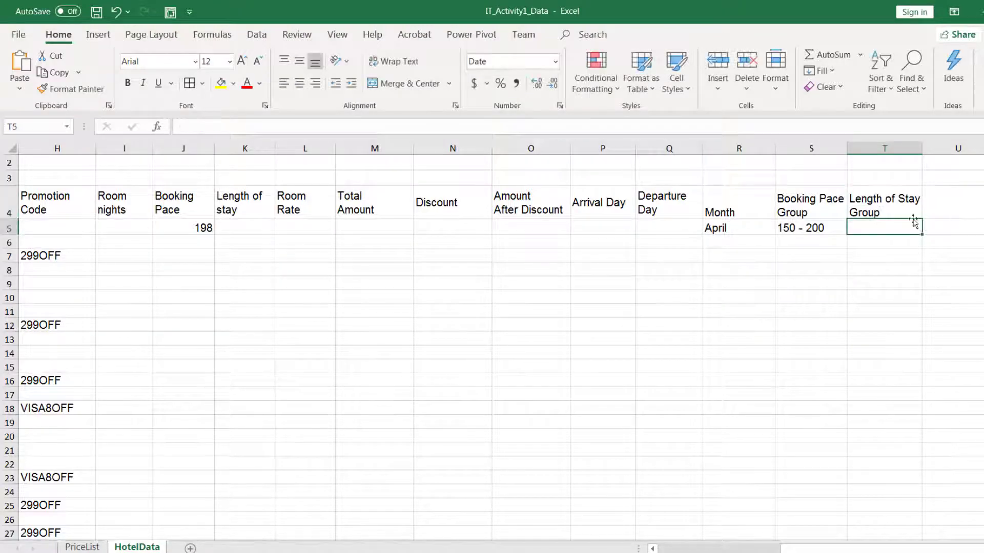
text(=)
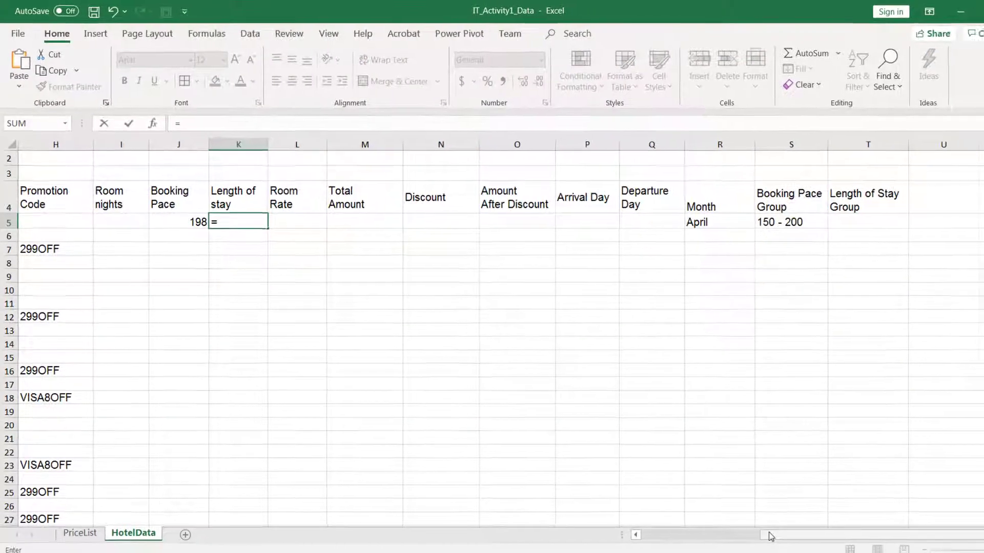
scroll(left, 3)
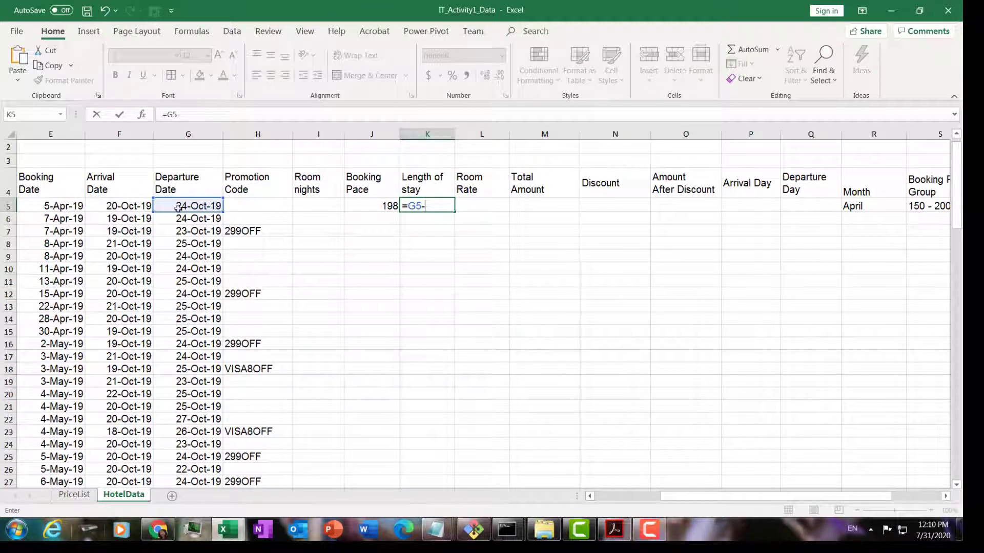
key(Return)
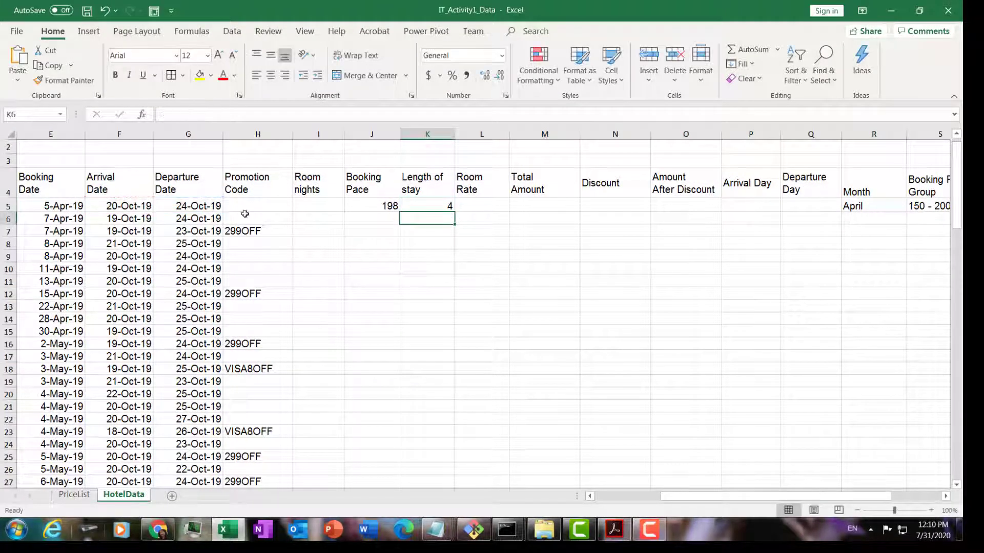
click(427, 206)
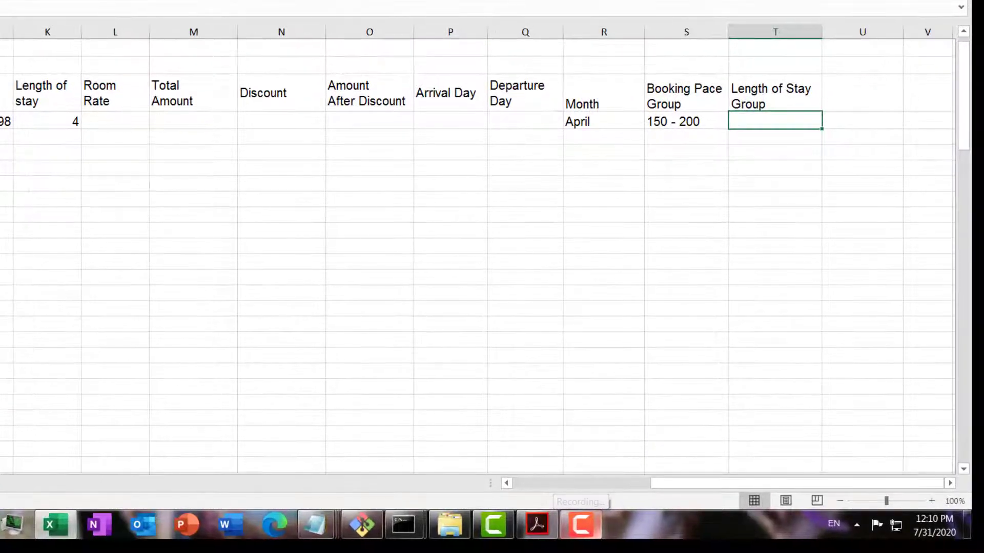
Build T5's VLOOKUP on K5 against PriceList A29:B31, column 2, TRUE
text(=VLOOKU)
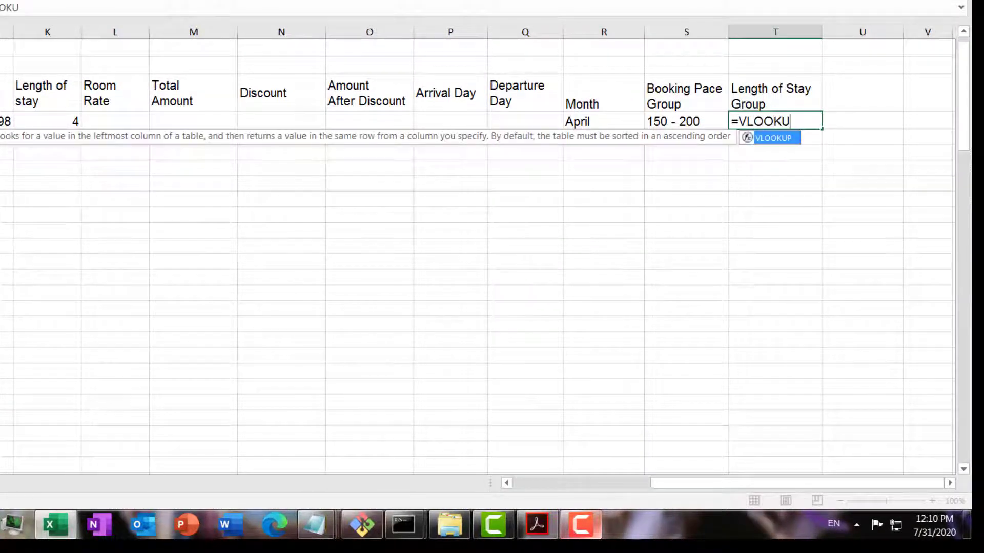
text(P(K5.)
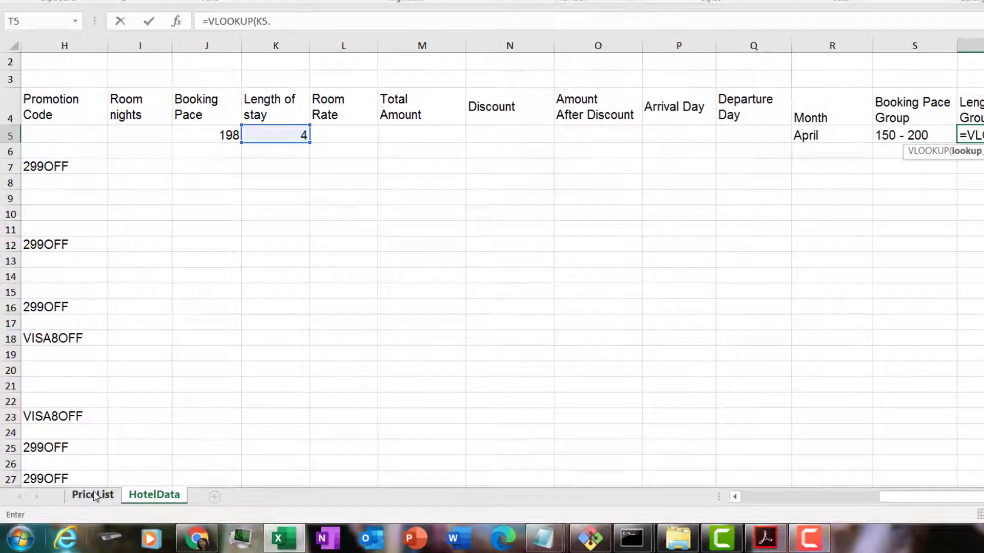
click(92, 495)
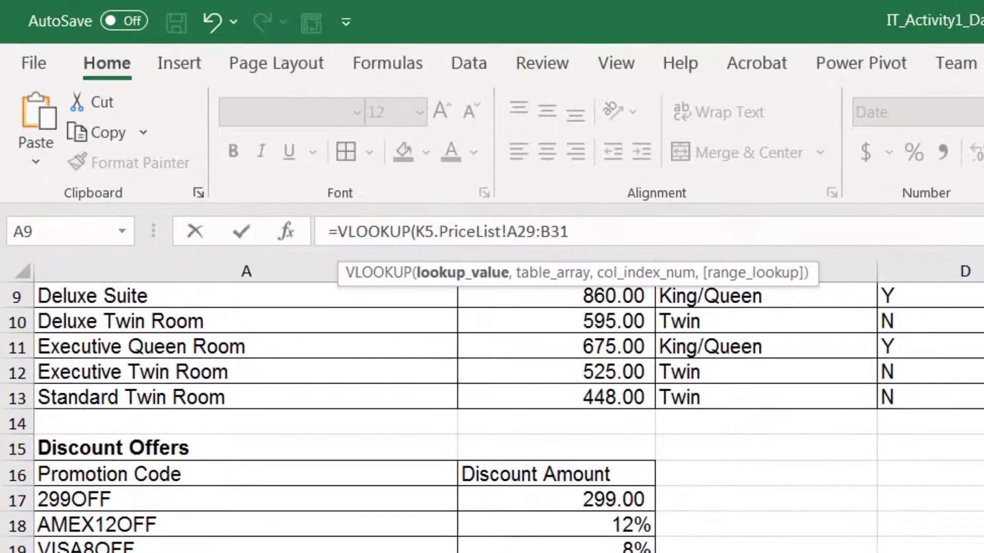
text(,)
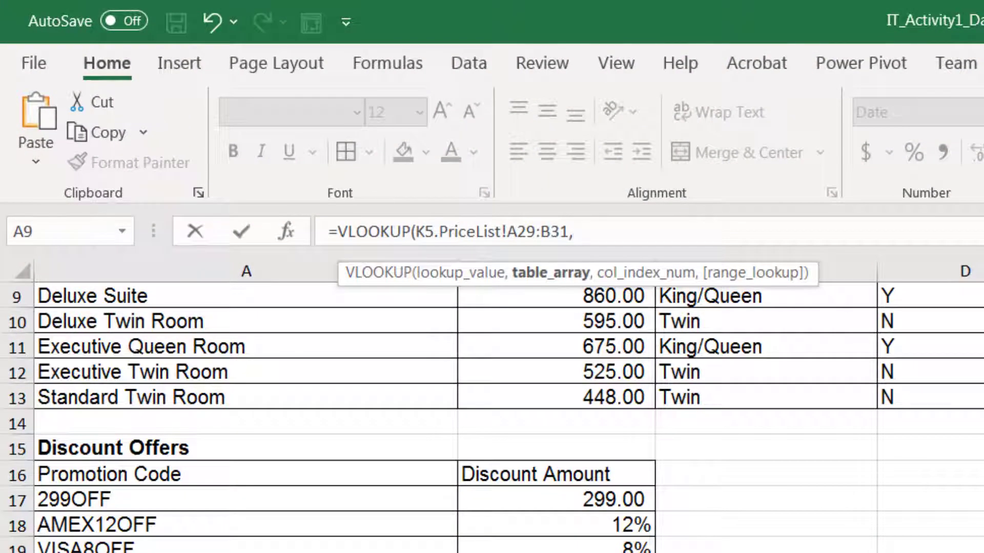
text(2)
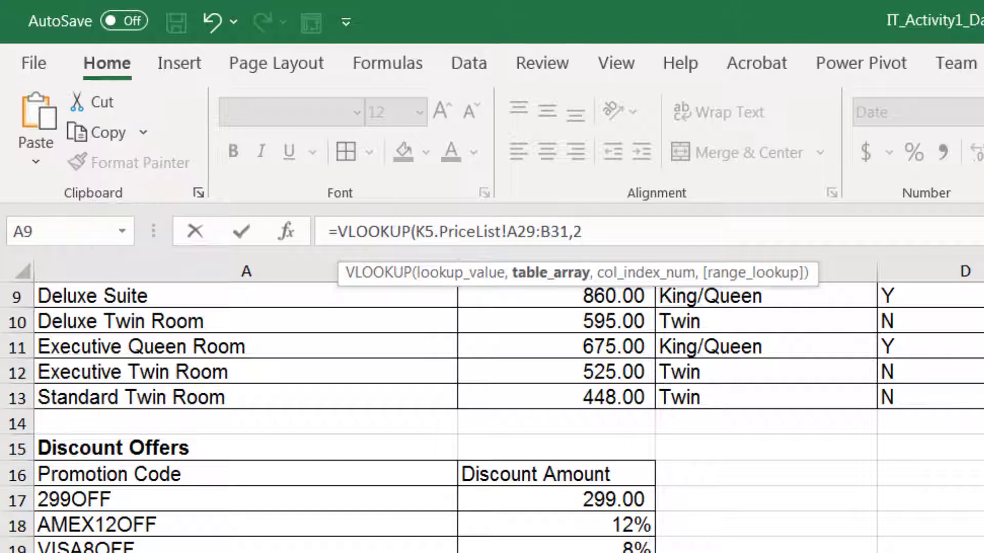
text(,TRUE))
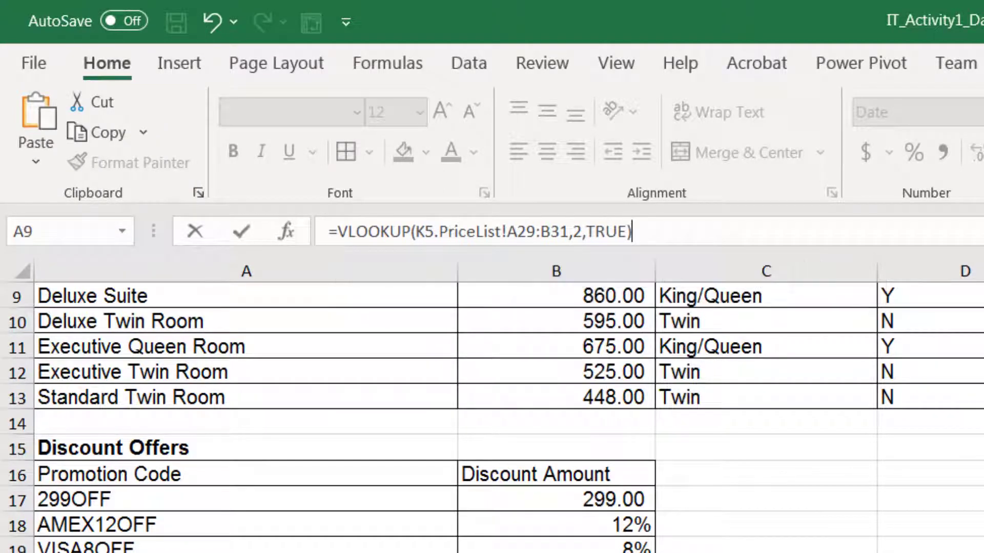
mouse_move(644, 206)
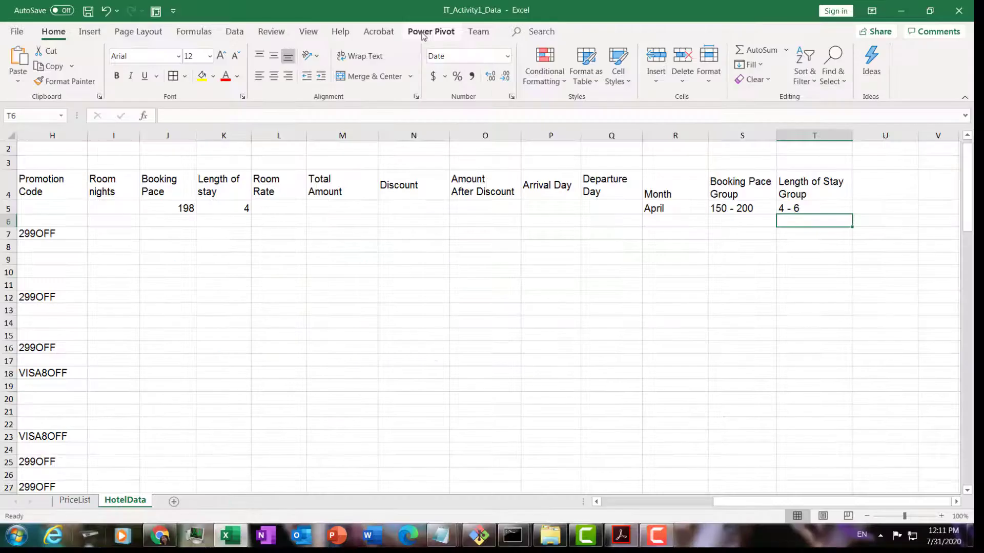
Edit T5's lookup to fix the range as $A$29:$B$31
click(814, 208)
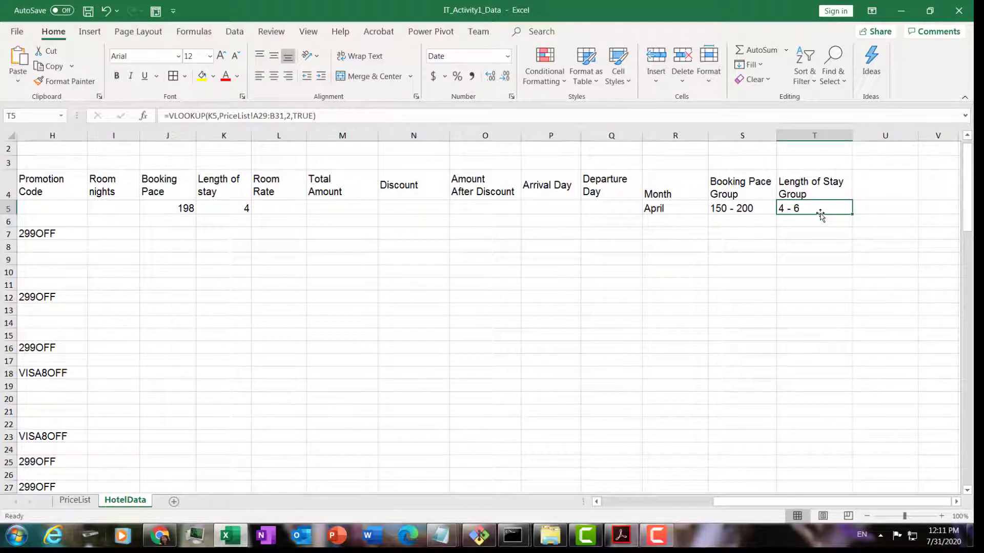
double_click(814, 208)
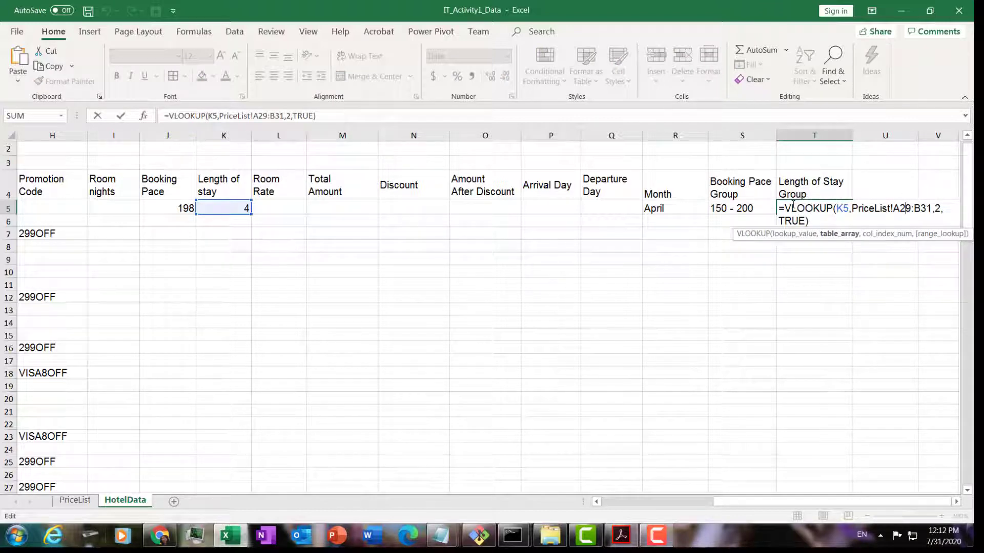
key(F4)
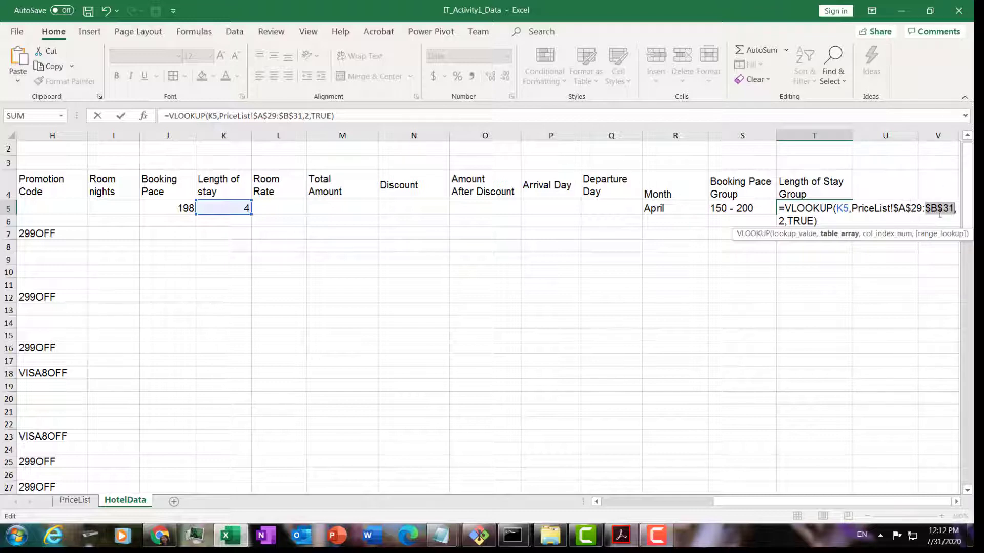
mouse_move(460, 164)
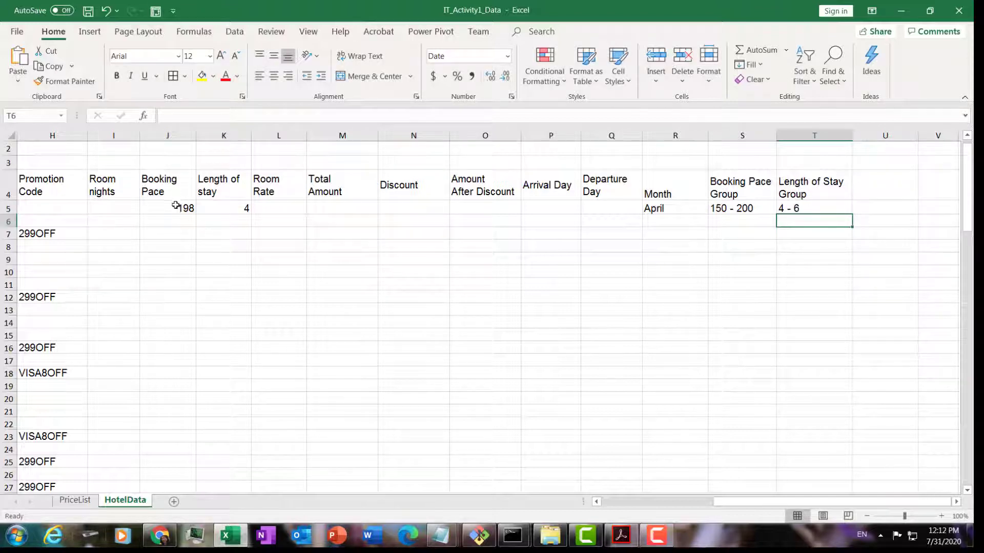
Select the row-5 formulas from J5 and fill them down toward row 95
click(413, 208)
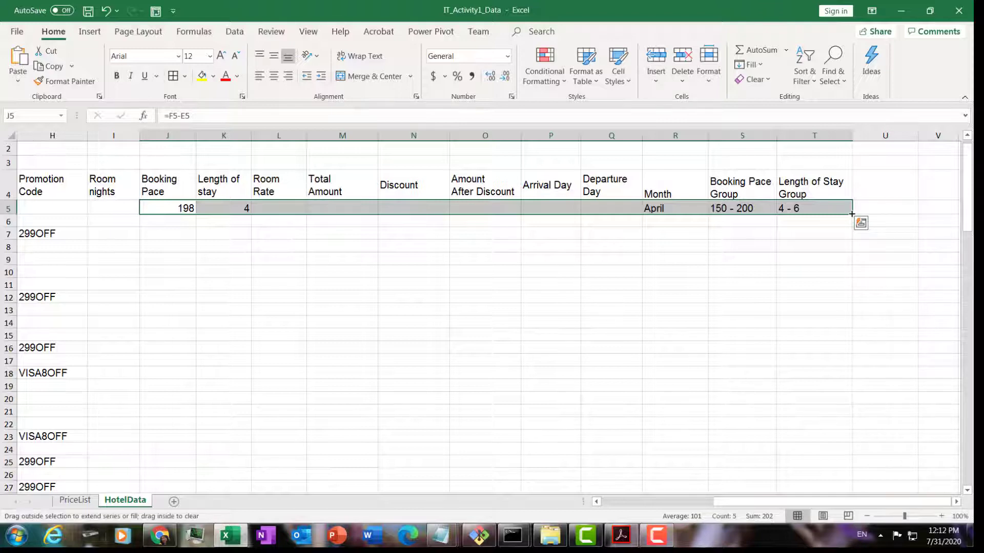
scroll(down, 3)
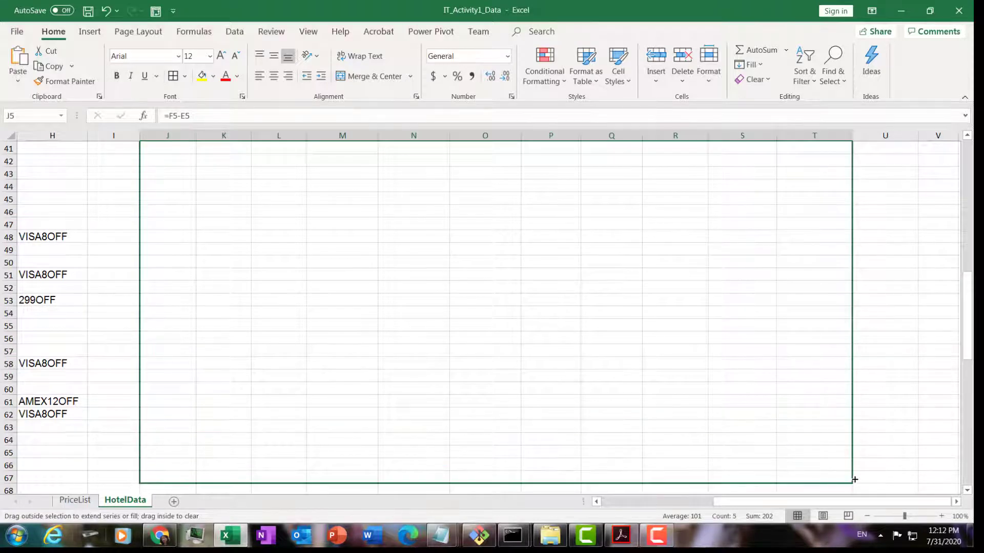
scroll(down, 3)
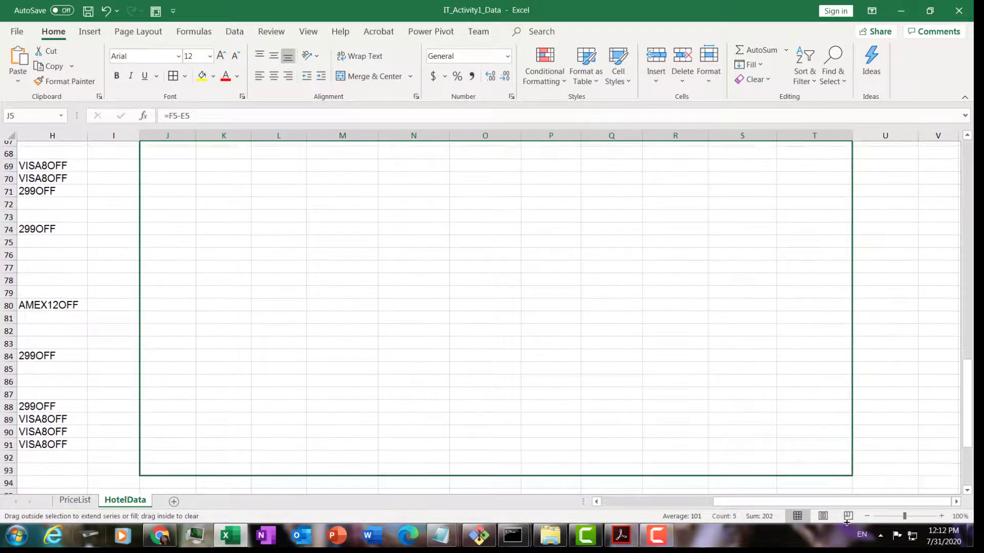
scroll(down, 3)
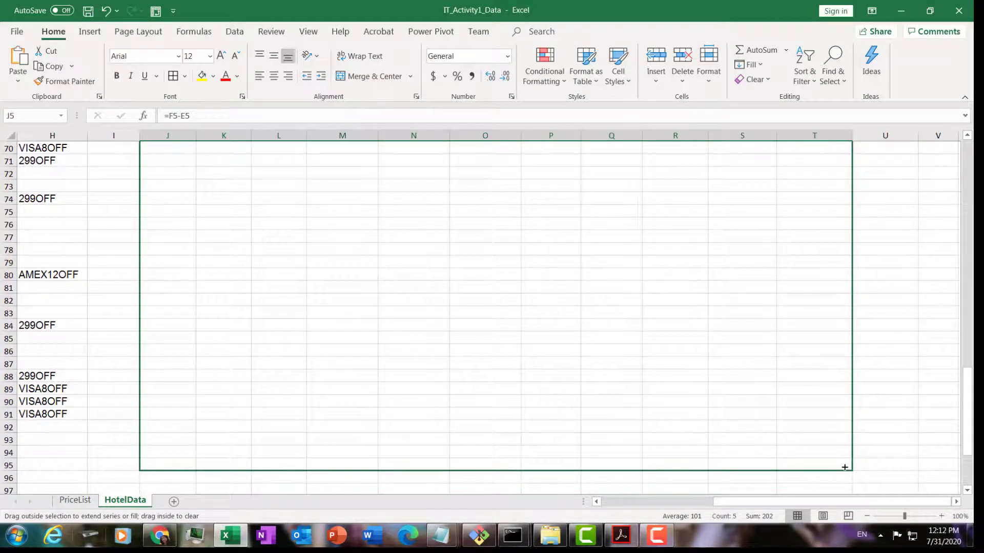